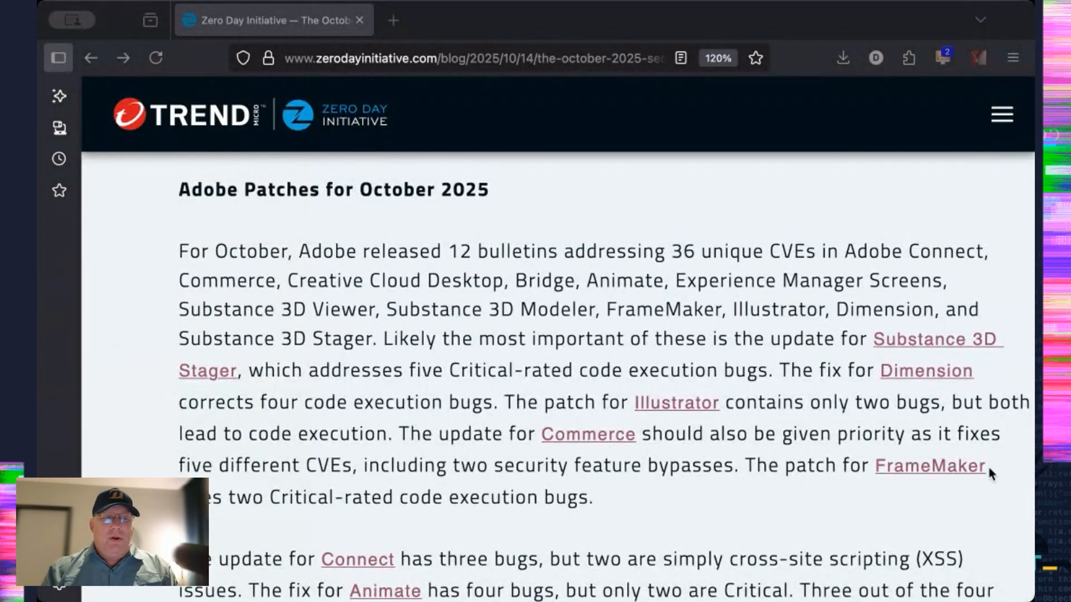
scroll("down", 3)
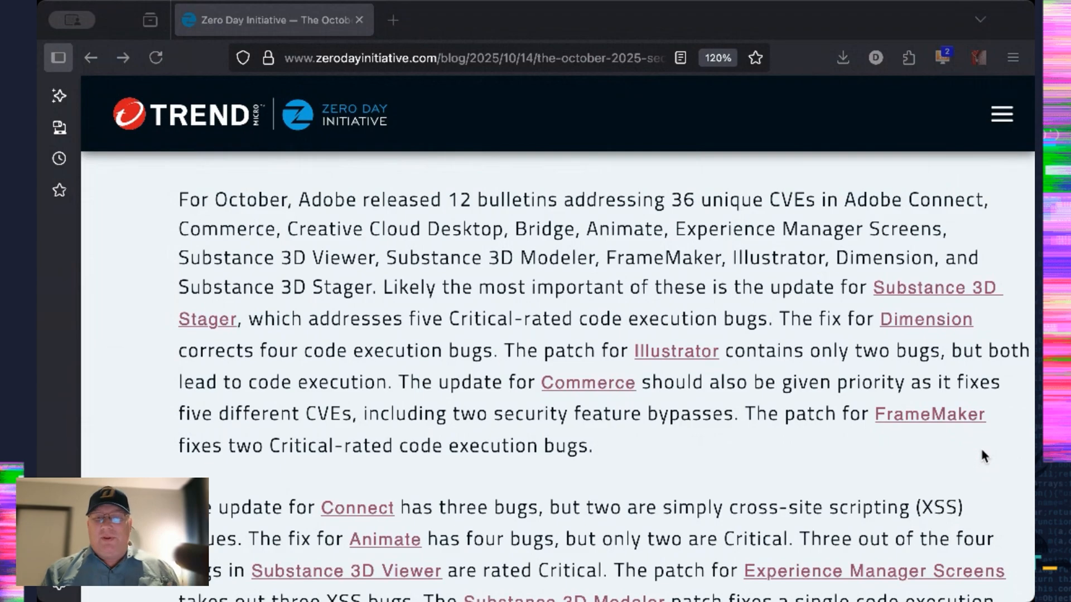
scroll("down", 3)
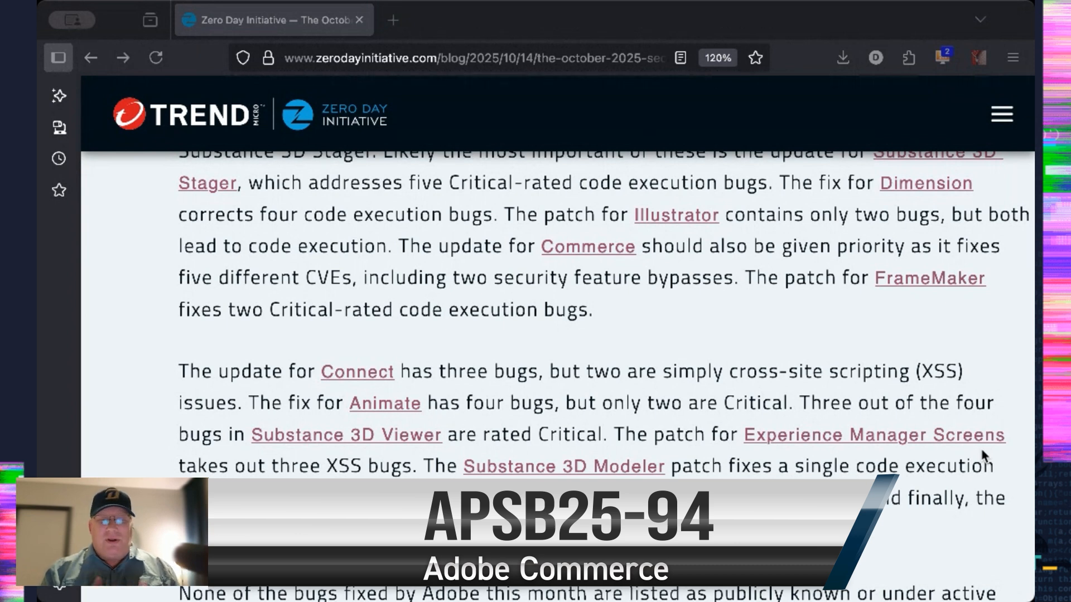
scroll("down", 3)
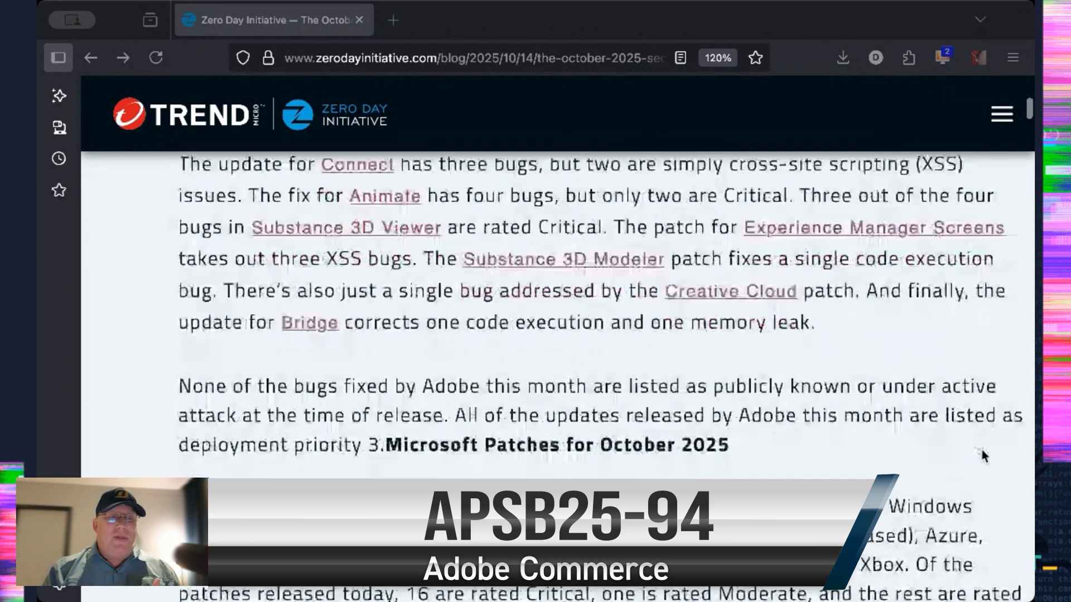
scroll("down", 3)
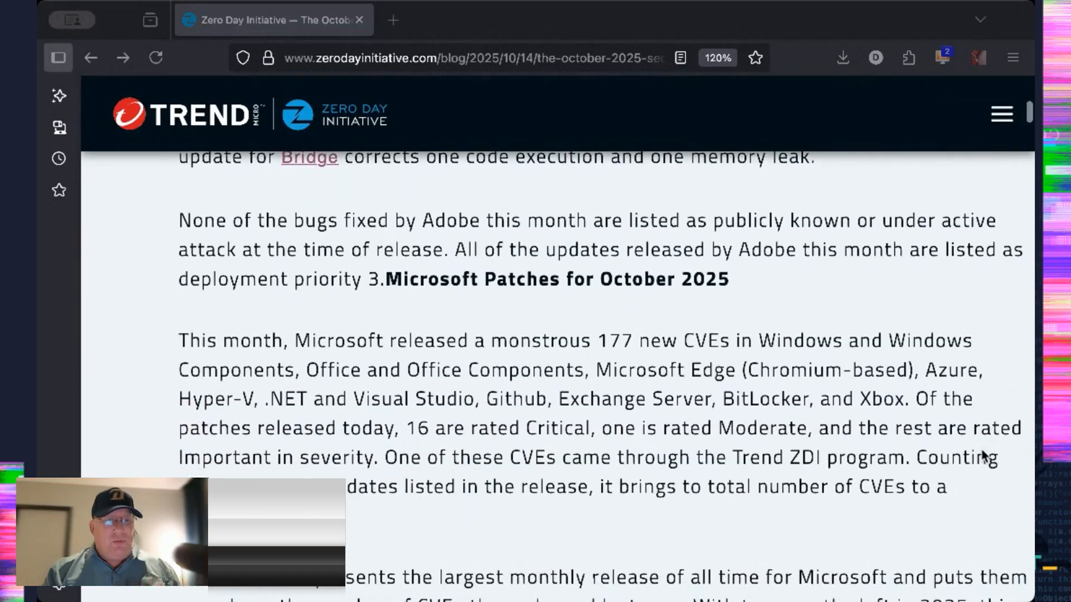
scroll("down", 3)
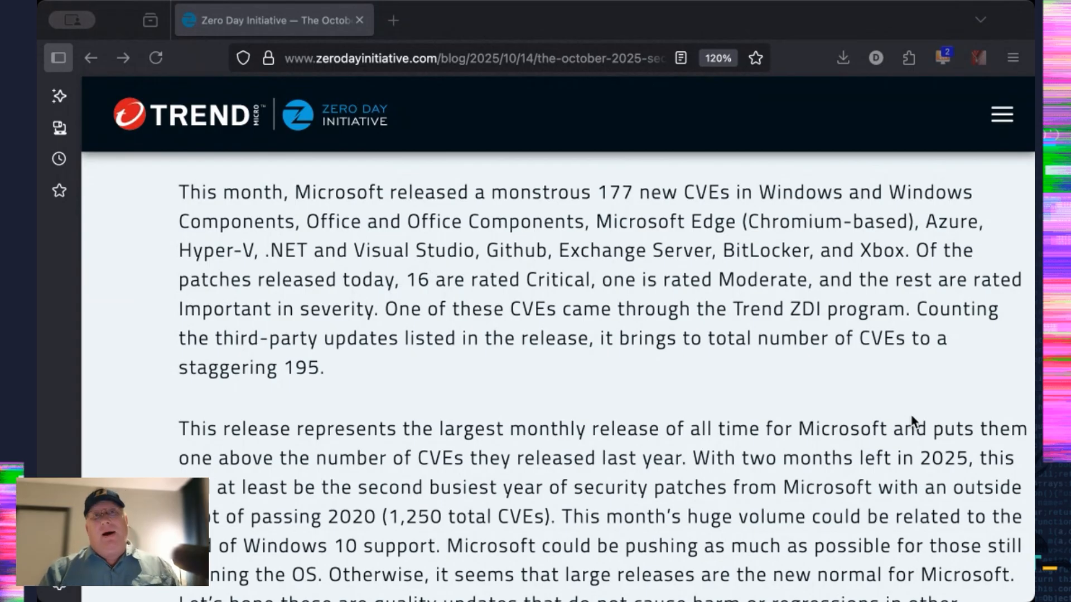
scroll("down", 3)
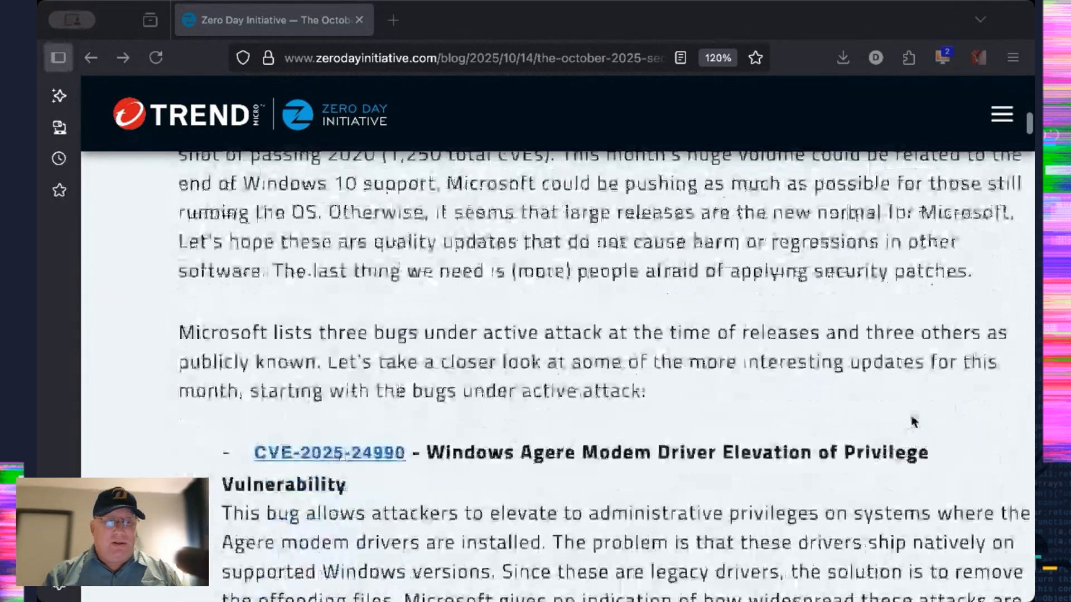
scroll("down", 3)
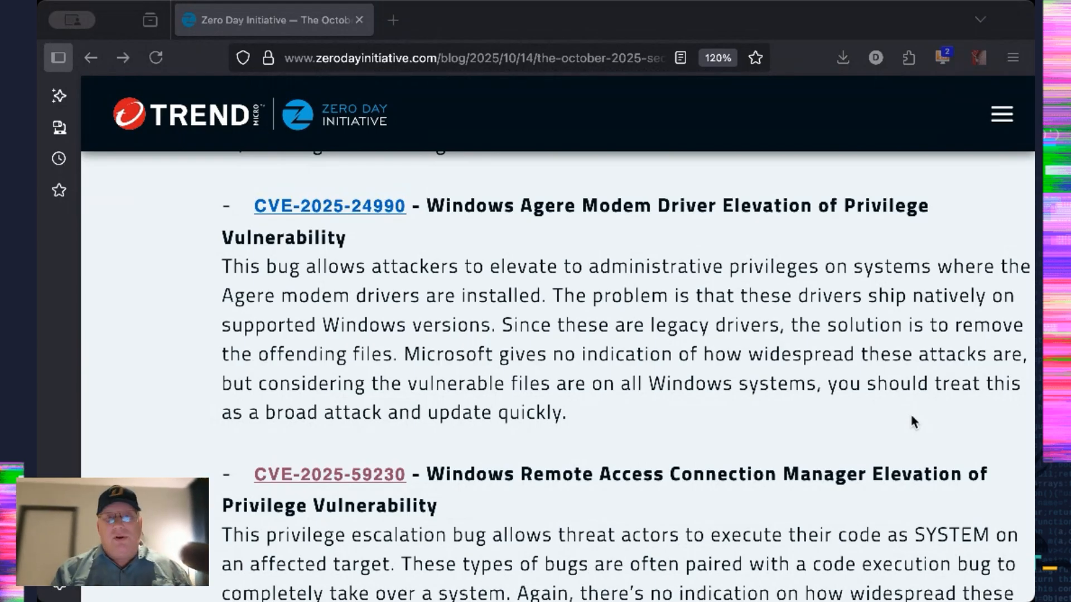
scroll("down", 3)
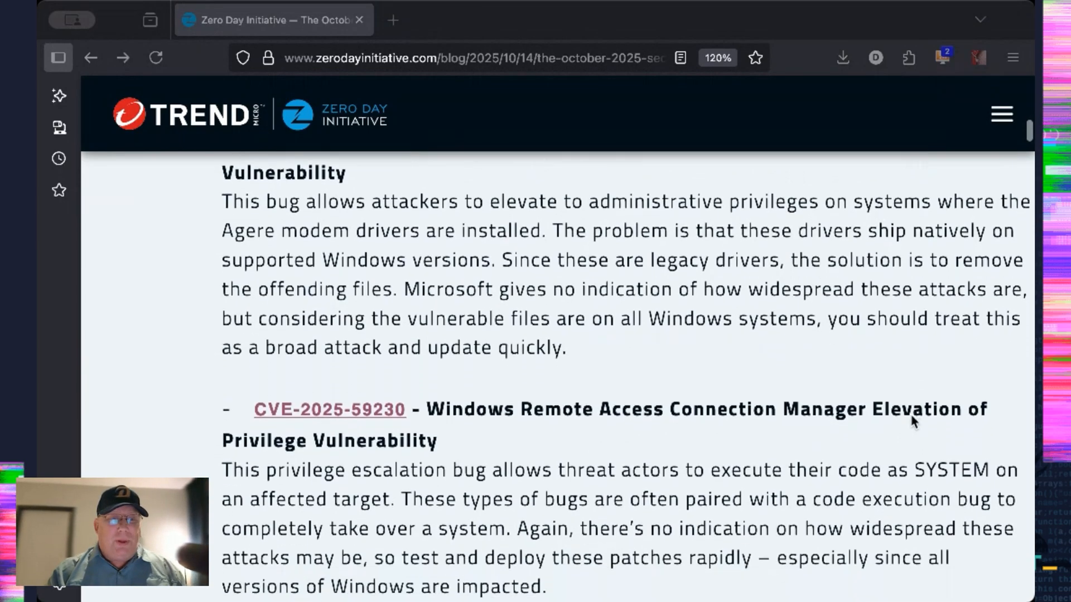
scroll("down", 3)
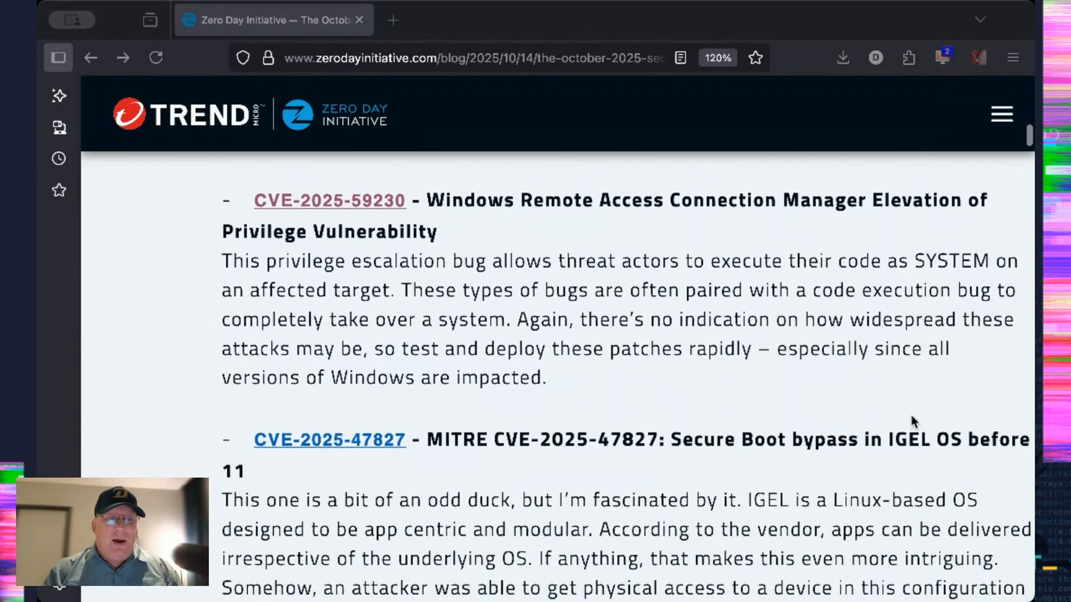
scroll("down", 3)
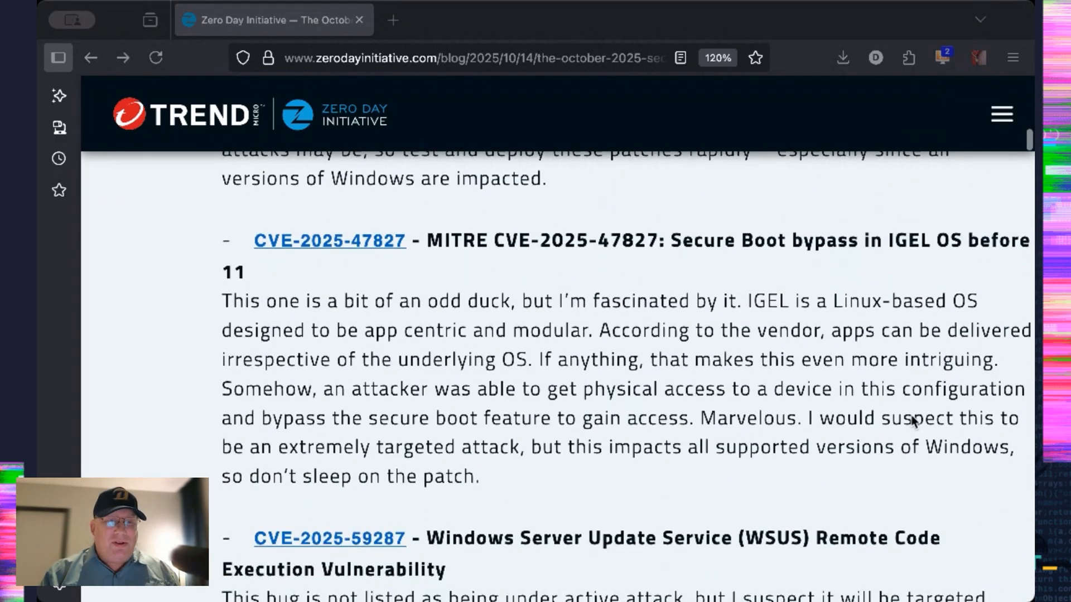
scroll("down", 3)
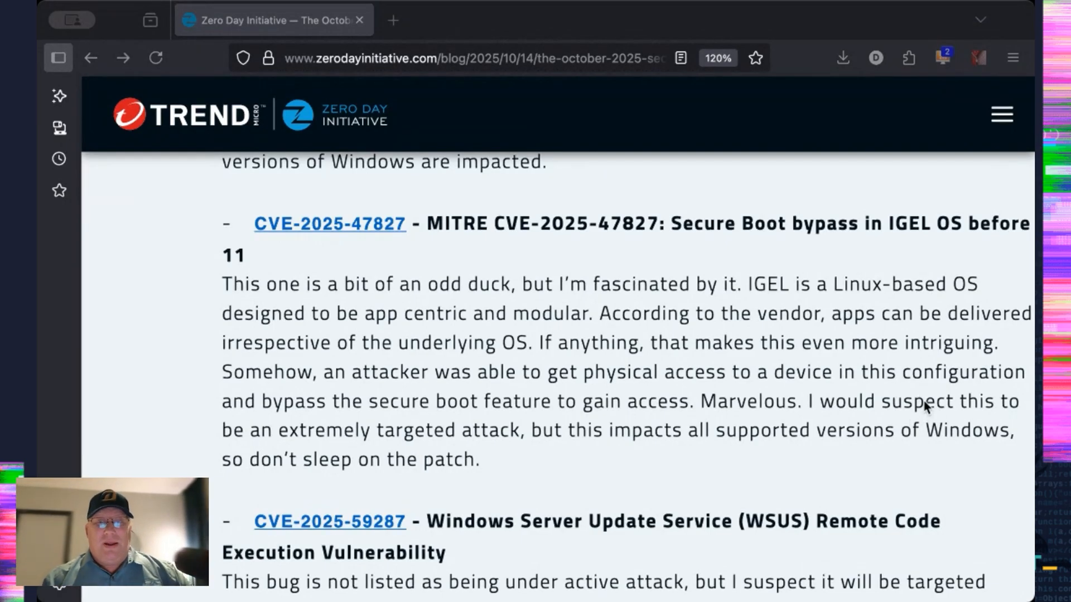
scroll("down", 3)
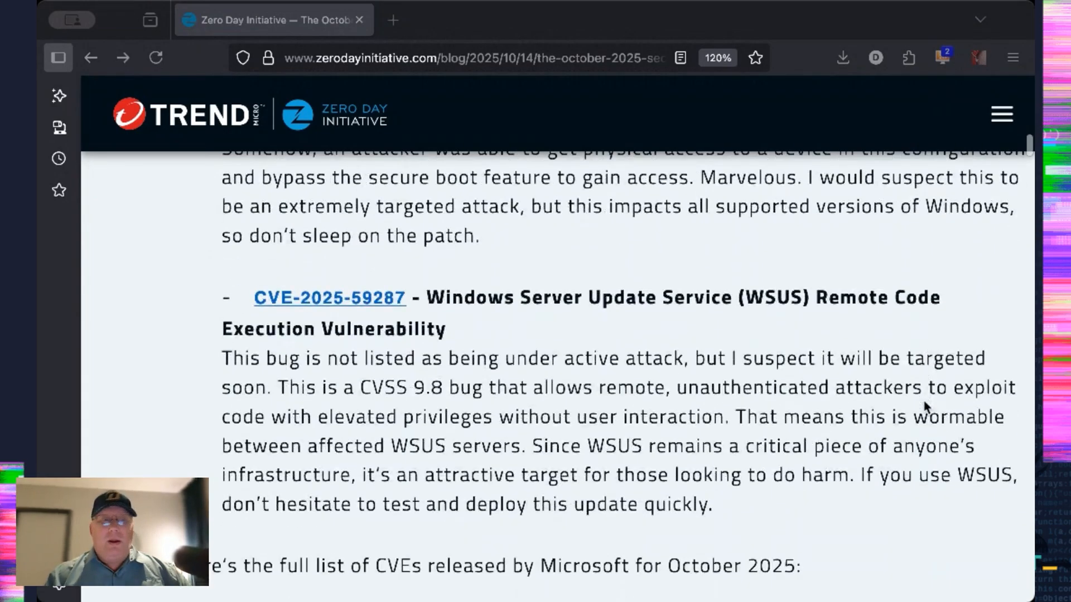
scroll("down", 3)
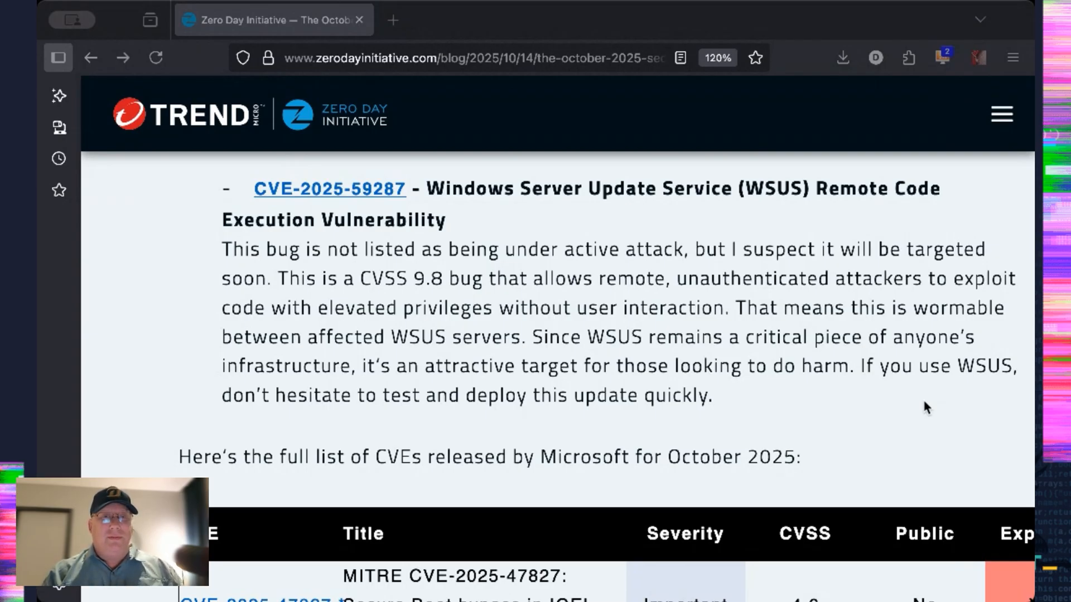
scroll("down", 3)
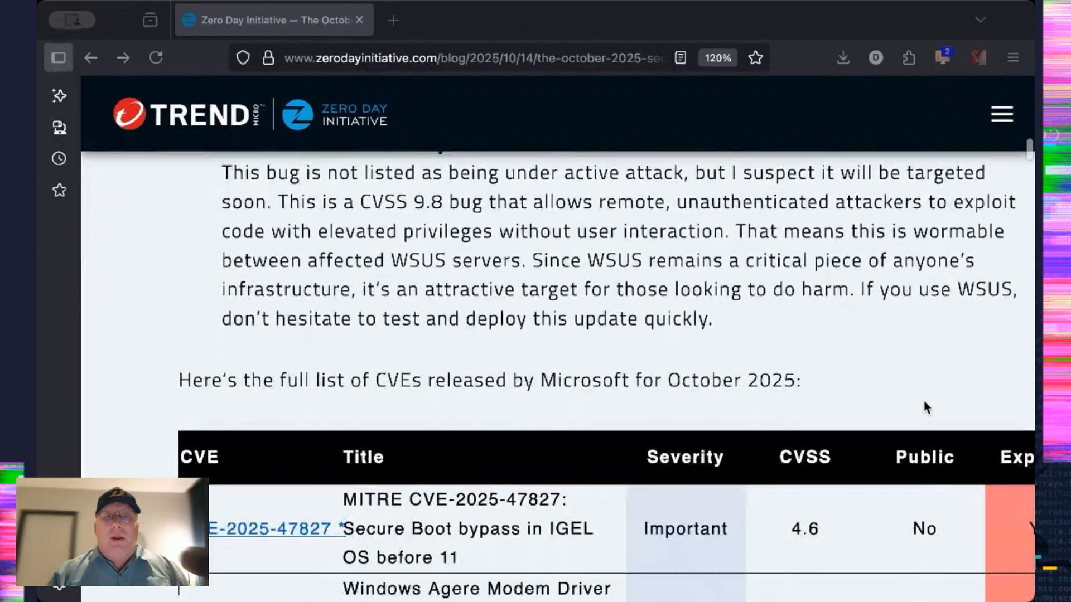
scroll("down", 3)
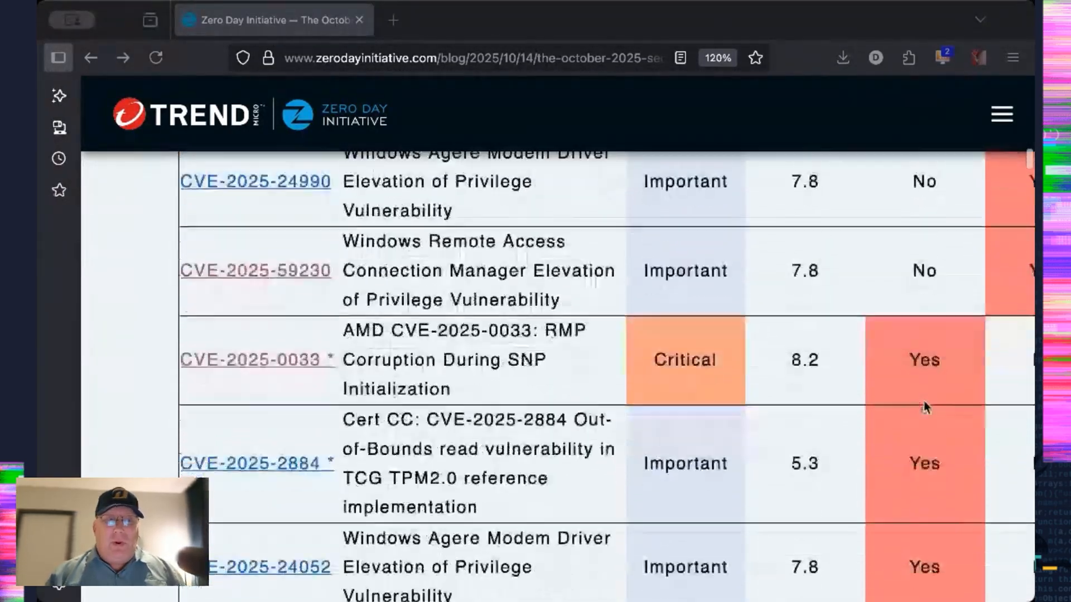
scroll("down", 3)
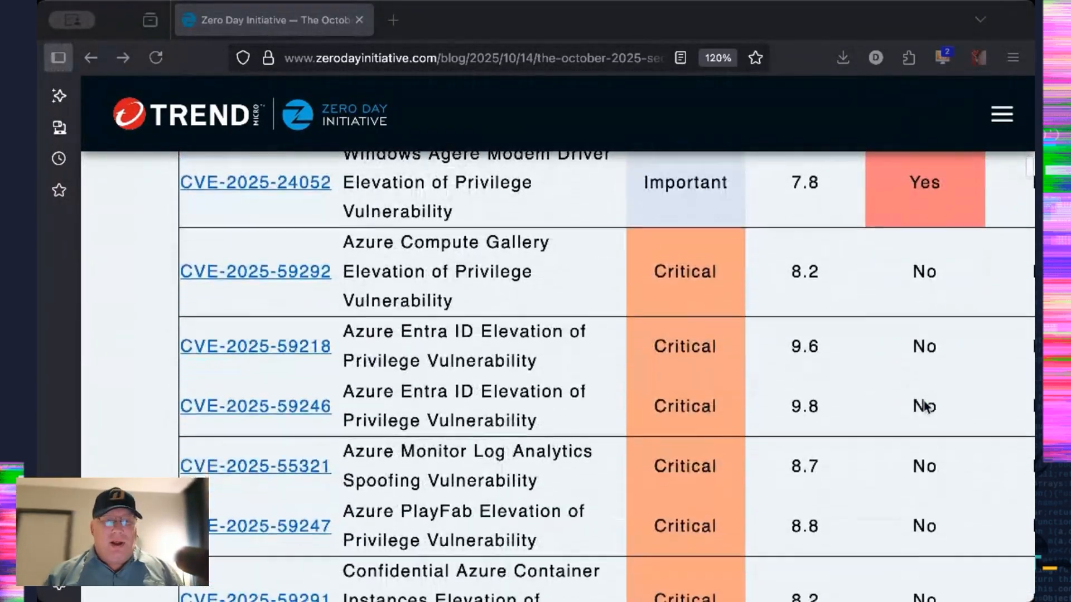
scroll("down", 3)
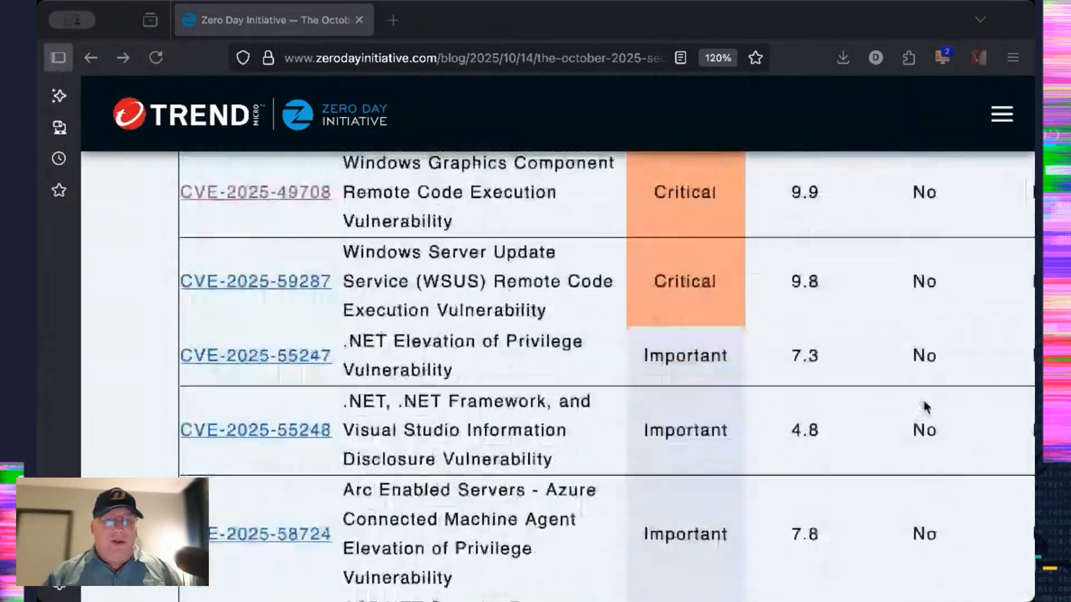
scroll("down", 3)
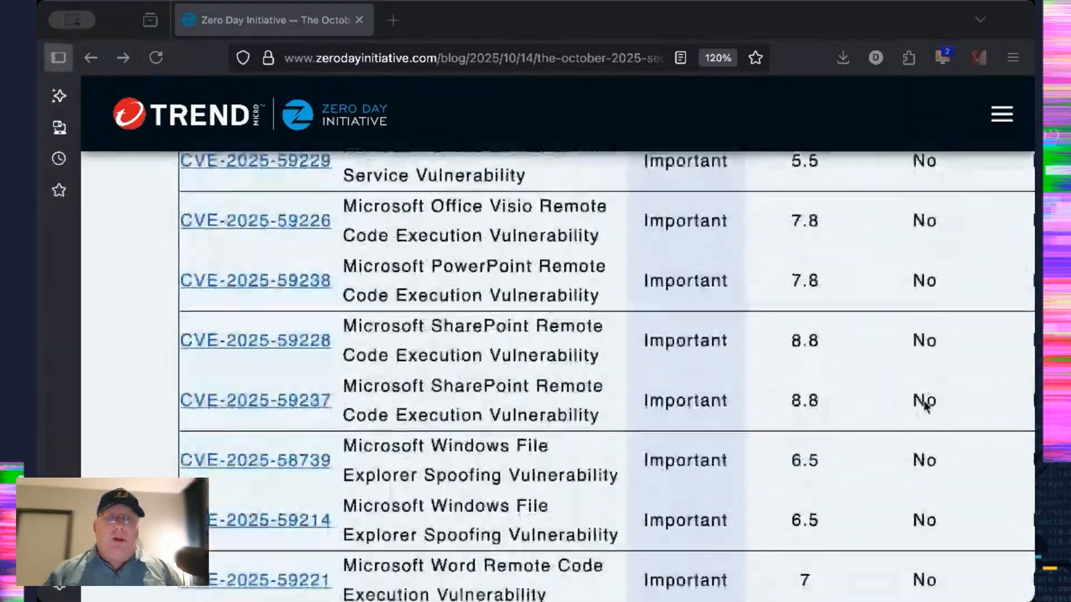
scroll("down", 3)
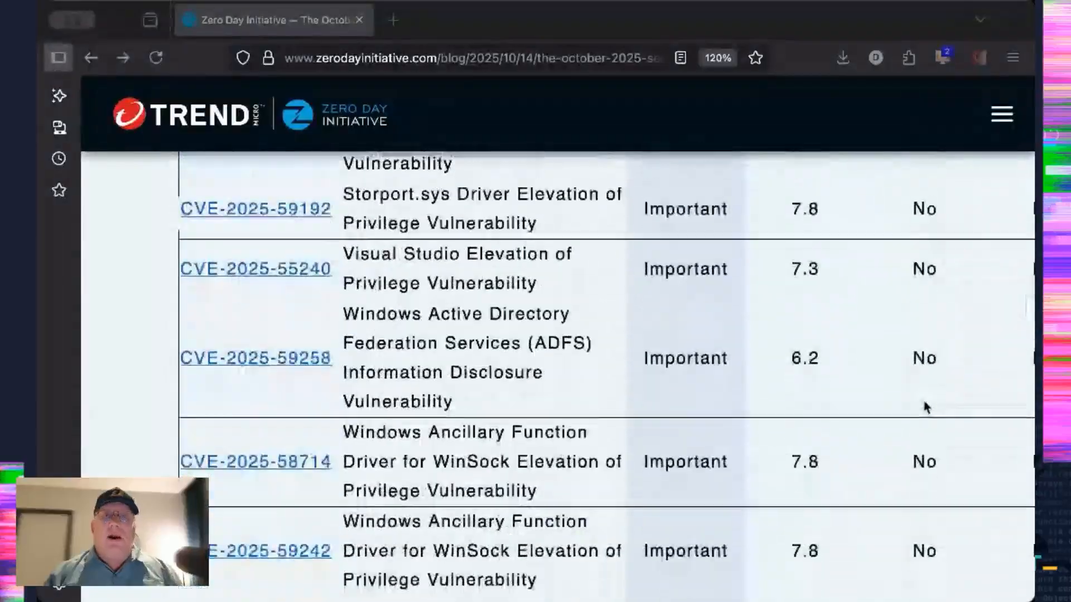
scroll("down", 3)
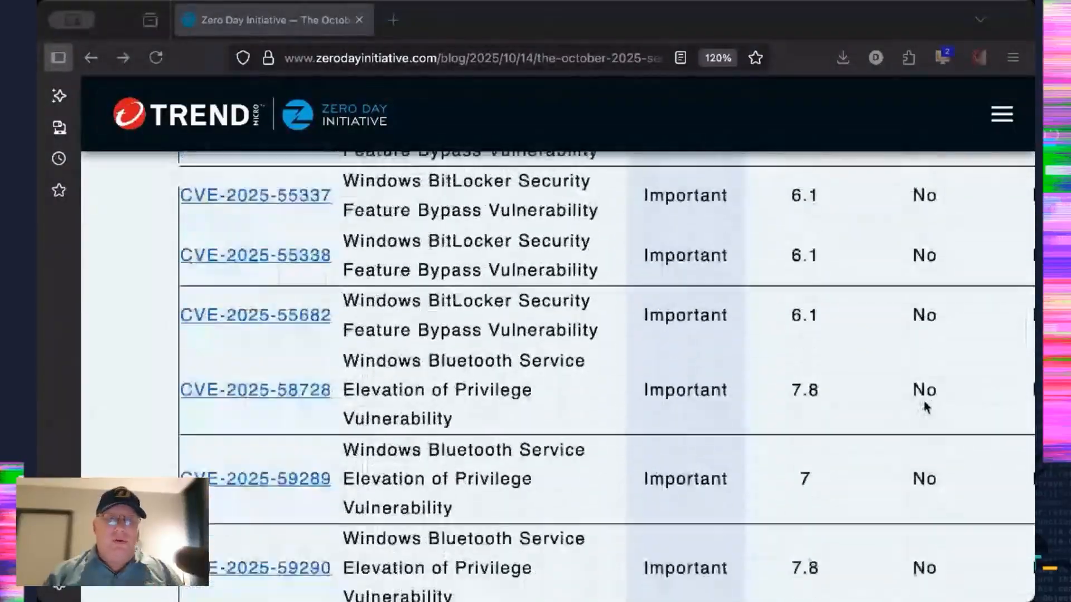
scroll("down", 3)
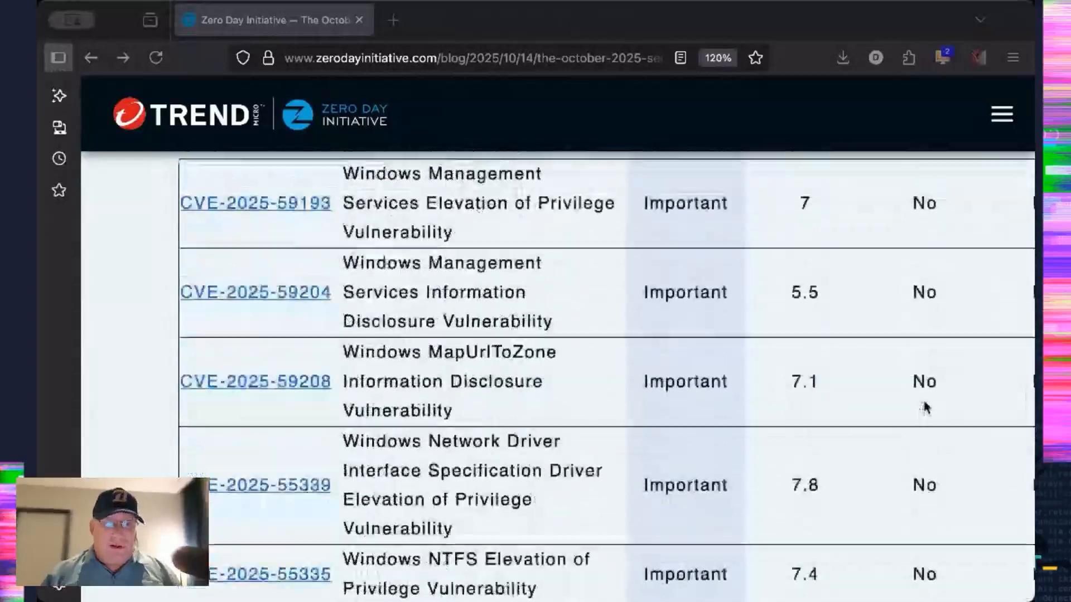
scroll("down", 3)
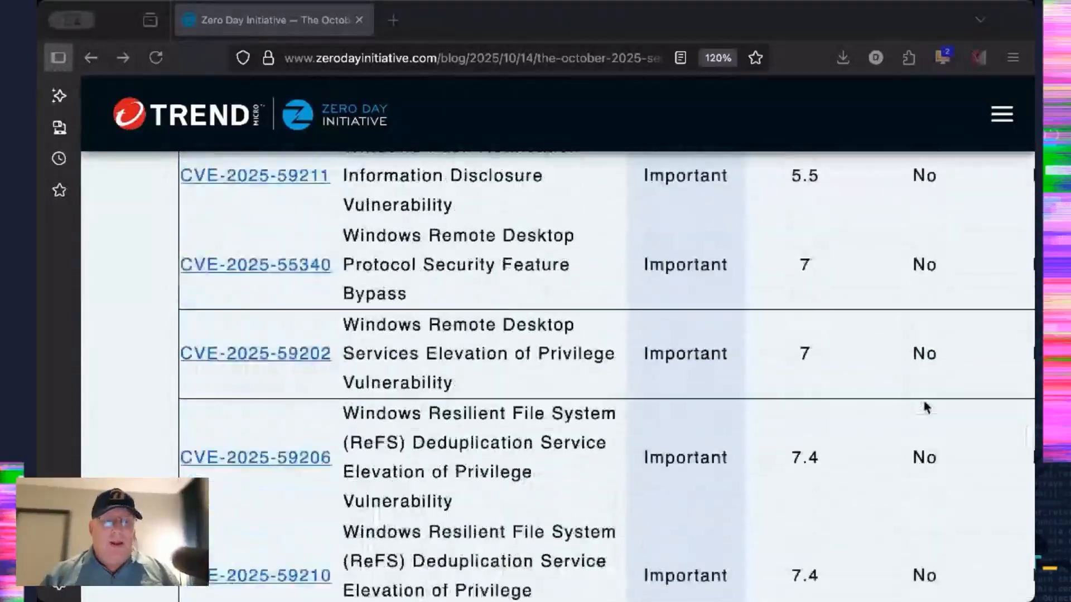
scroll("down", 3)
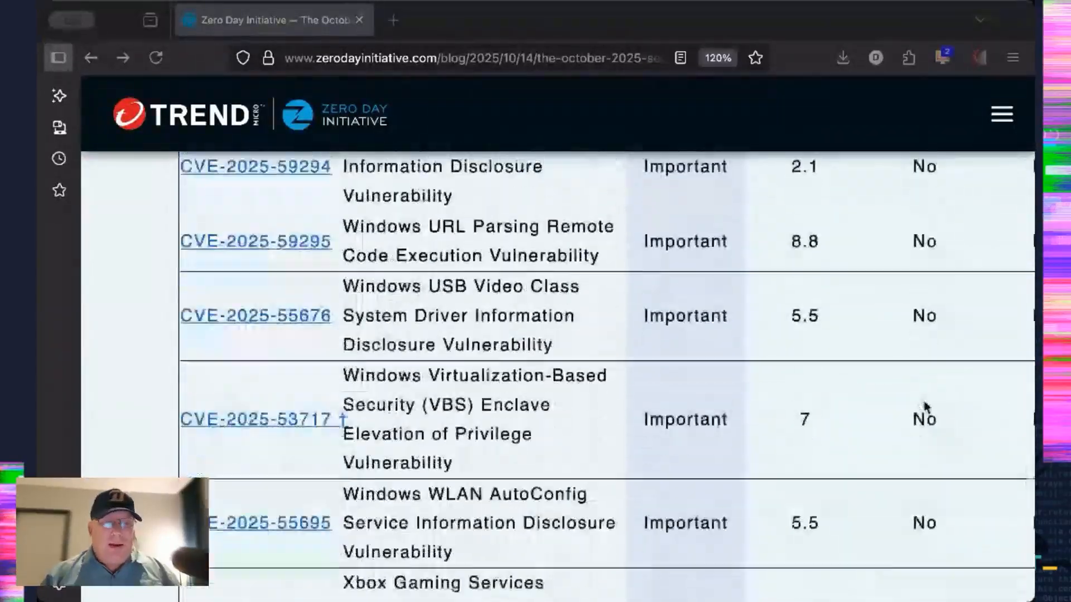
scroll("down", 3)
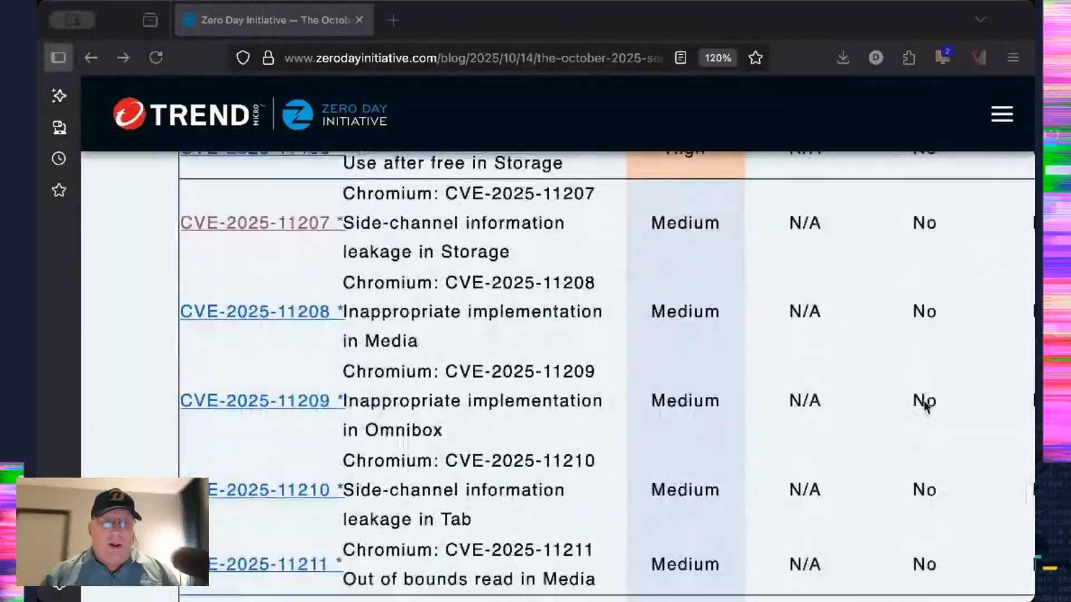
scroll("down", 3)
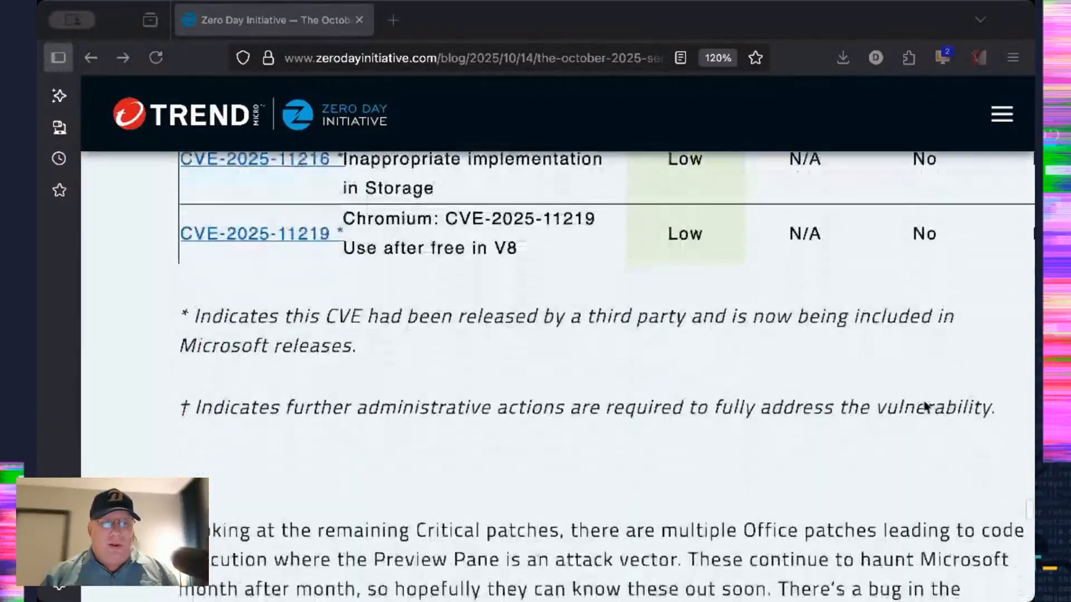
scroll("down", 3)
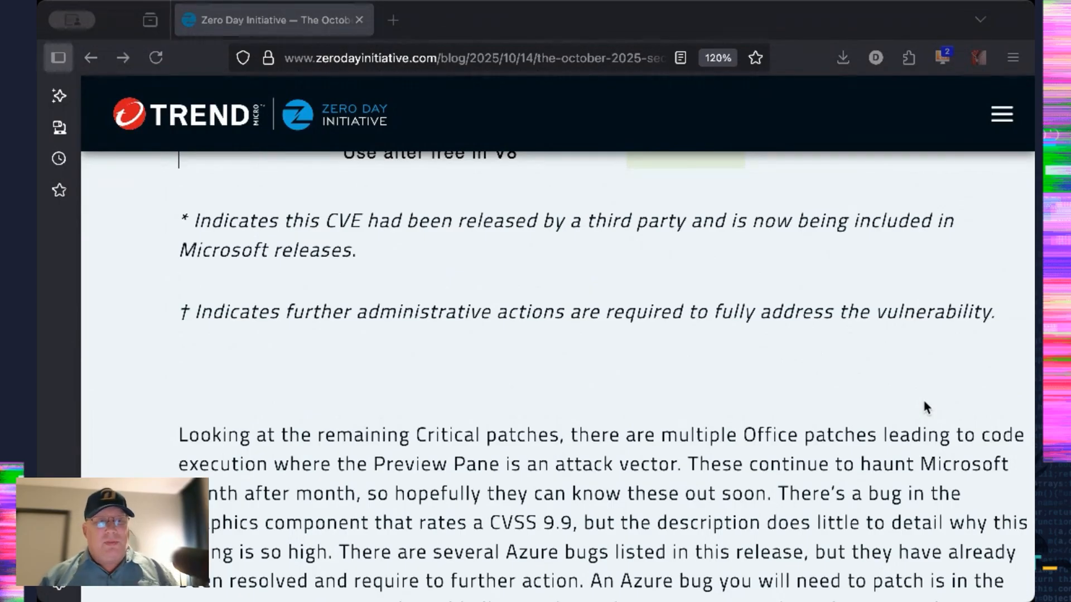
scroll("down", 3)
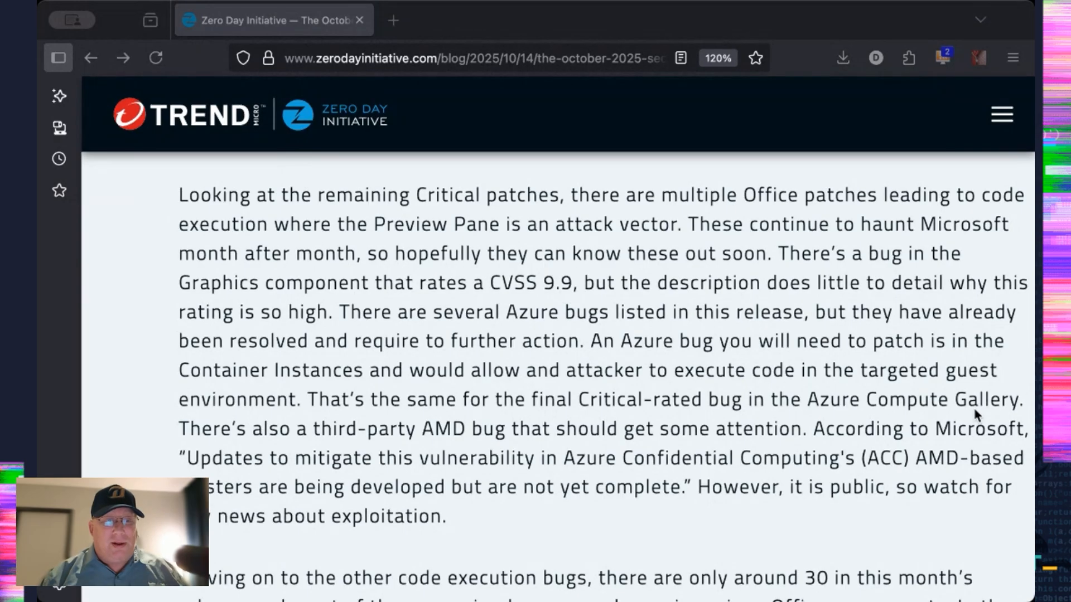
scroll("down", 3)
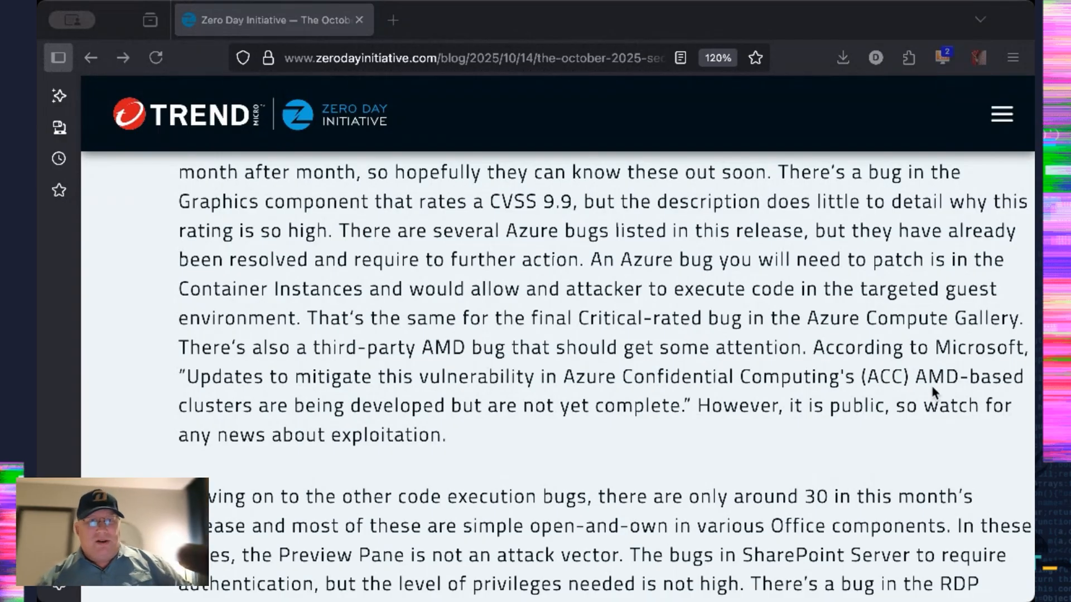
scroll("down", 3)
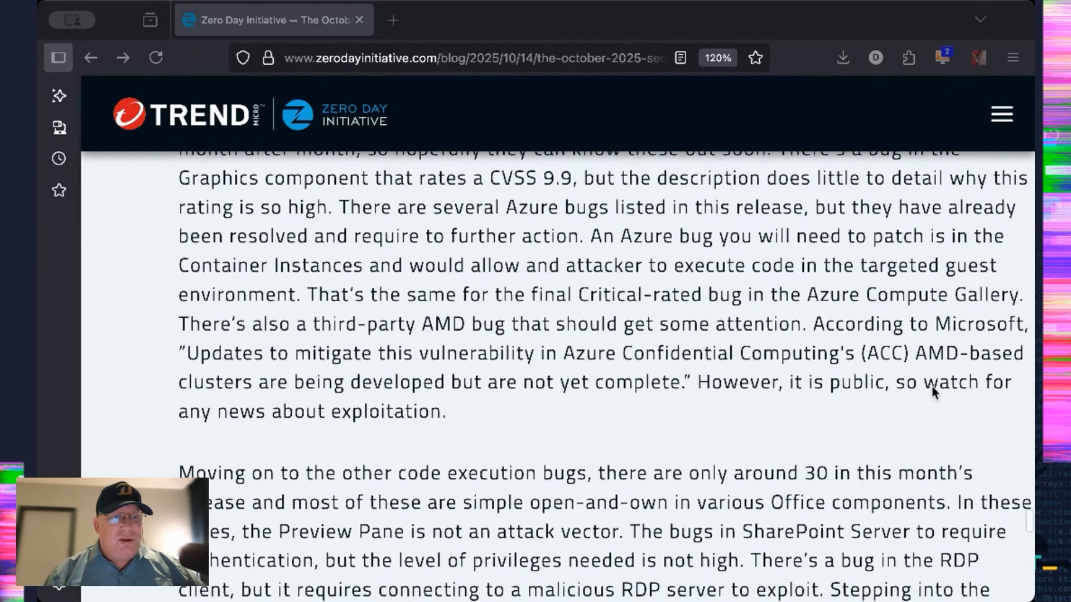
scroll("down", 3)
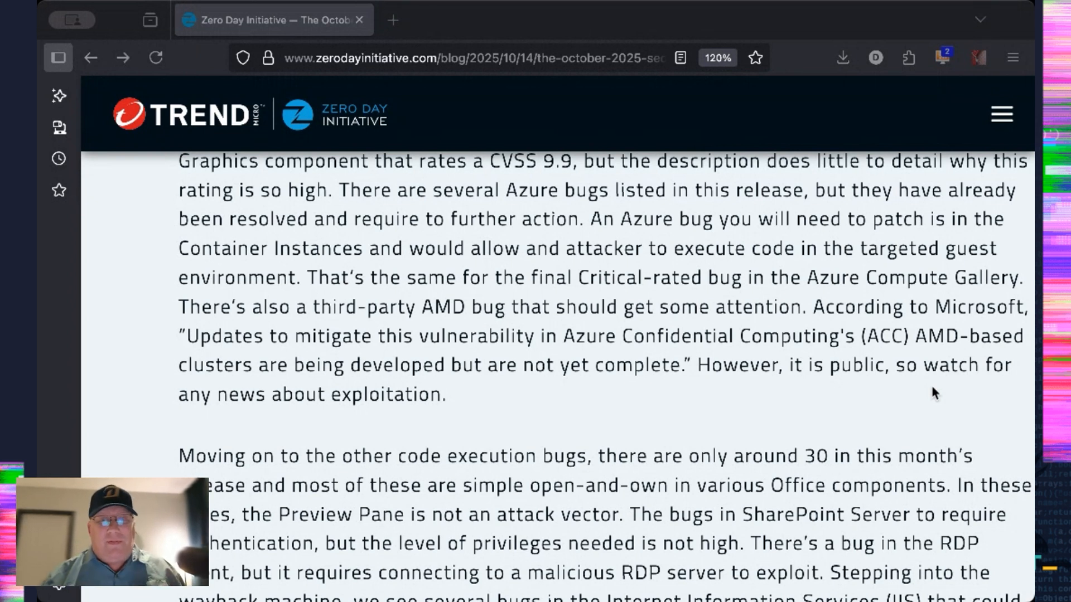
scroll("down", 3)
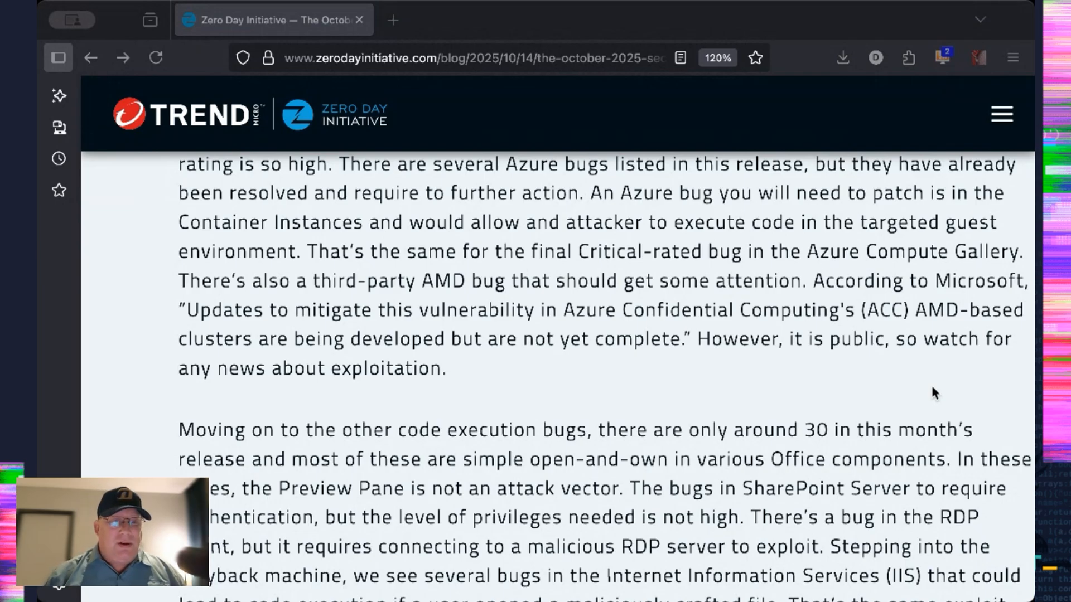
scroll("down", 3)
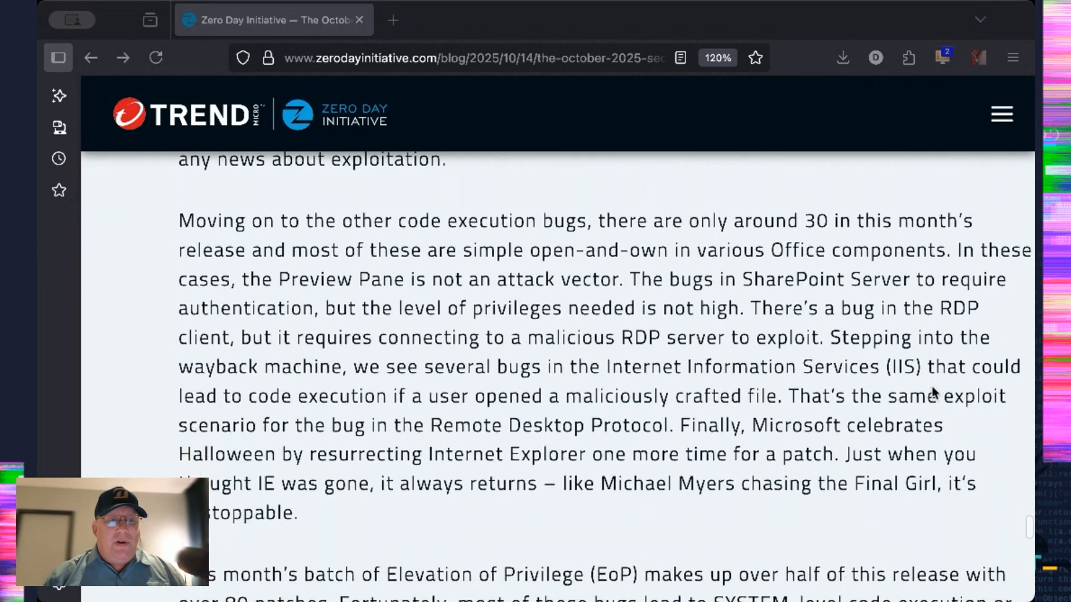
scroll("down", 3)
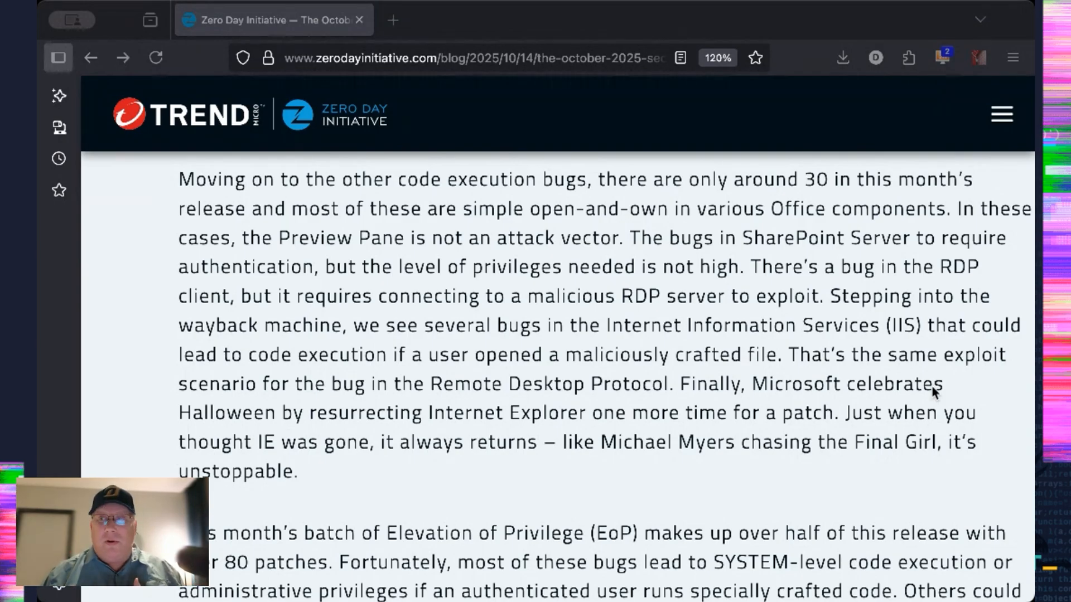
scroll("down", 3)
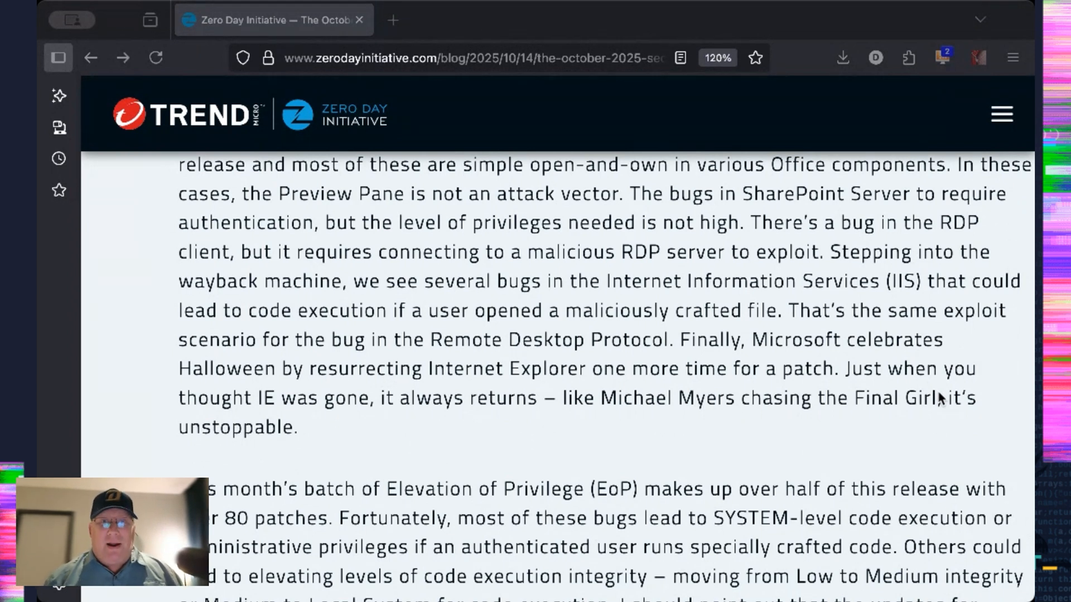
scroll("down", 3)
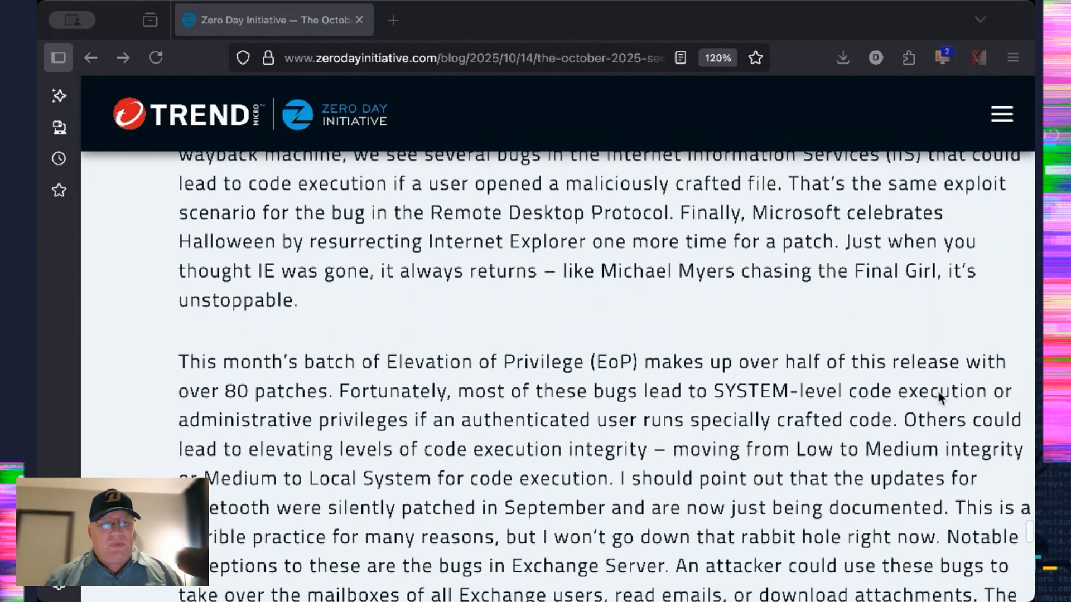
scroll("down", 3)
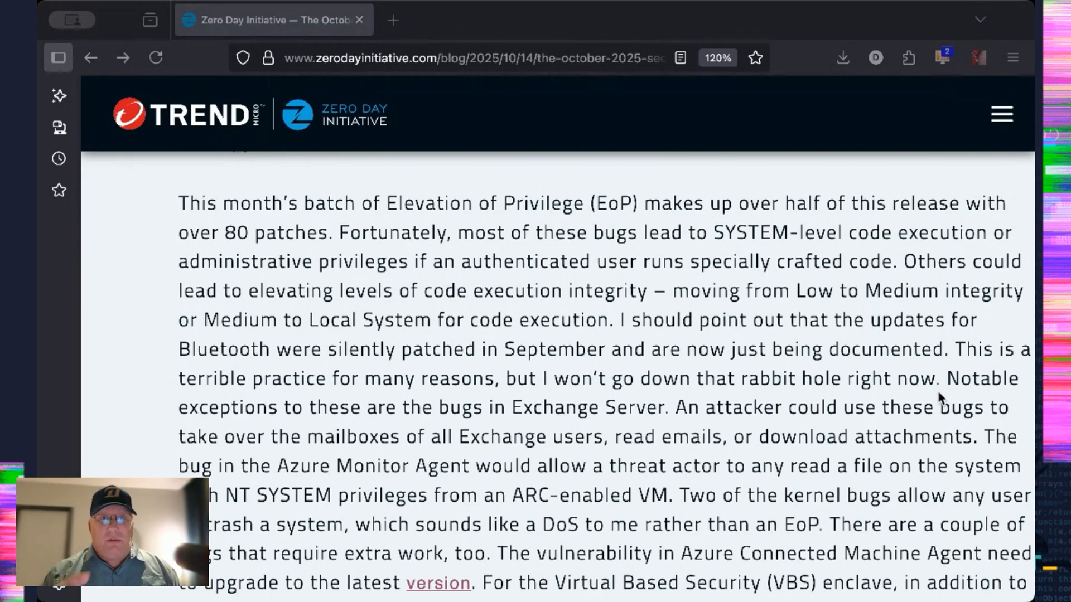
scroll("down", 3)
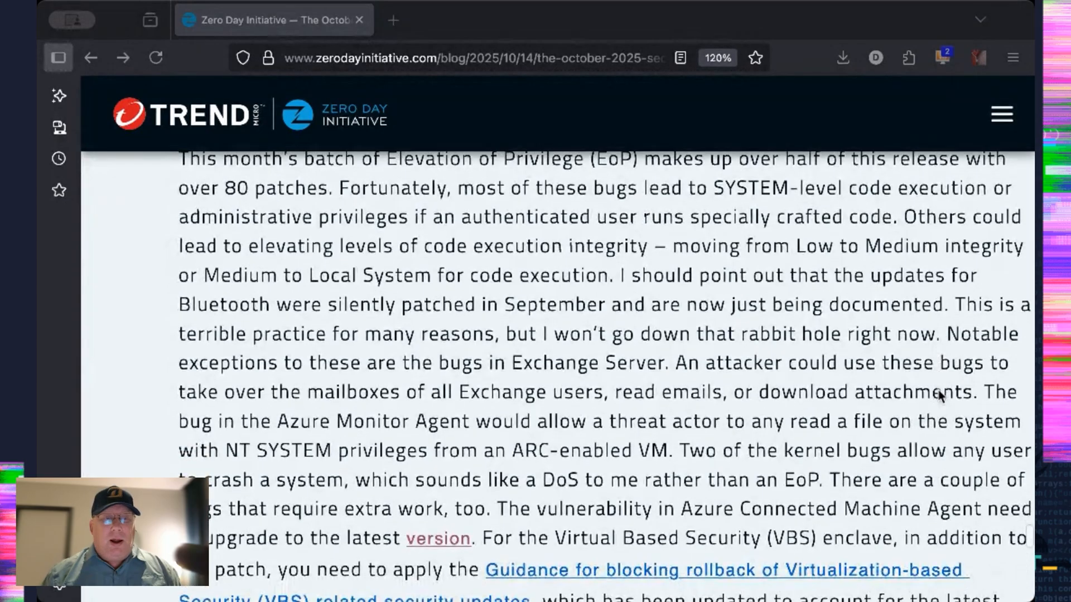
scroll("down", 3)
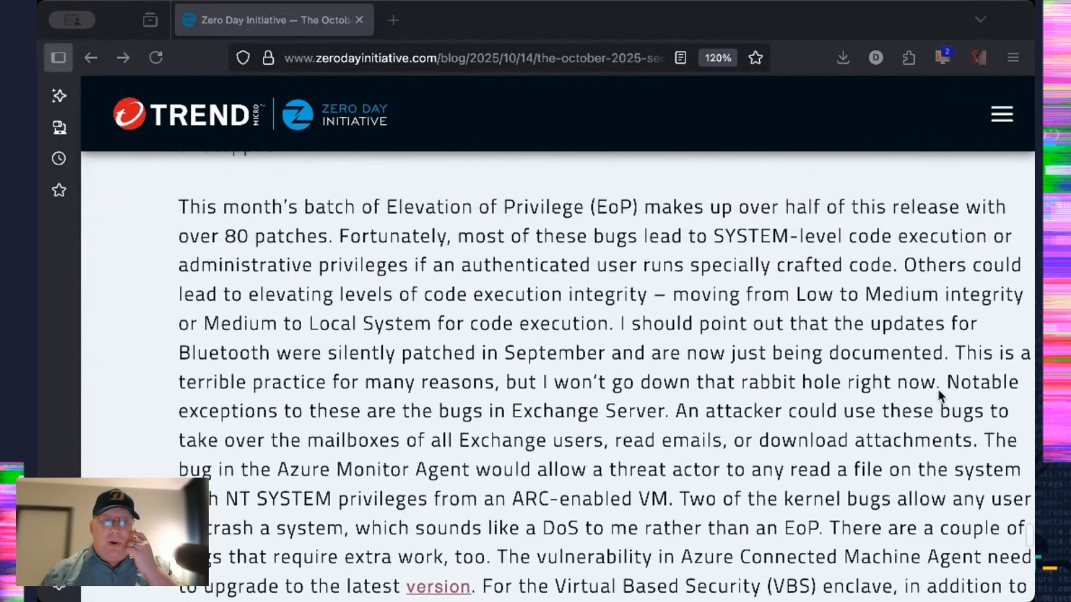
scroll("up", 3)
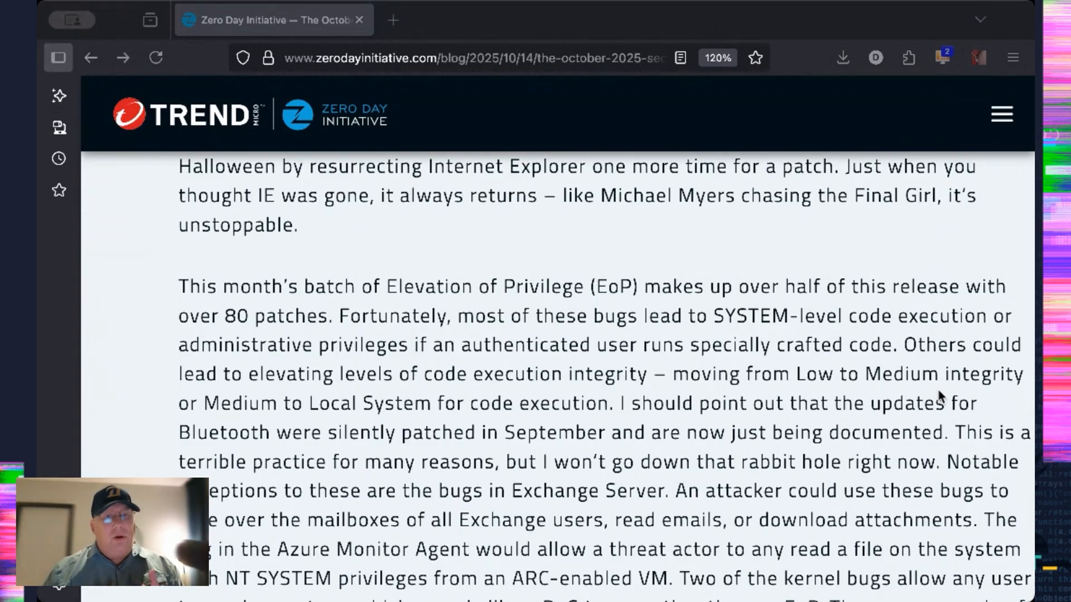
scroll("down", 3)
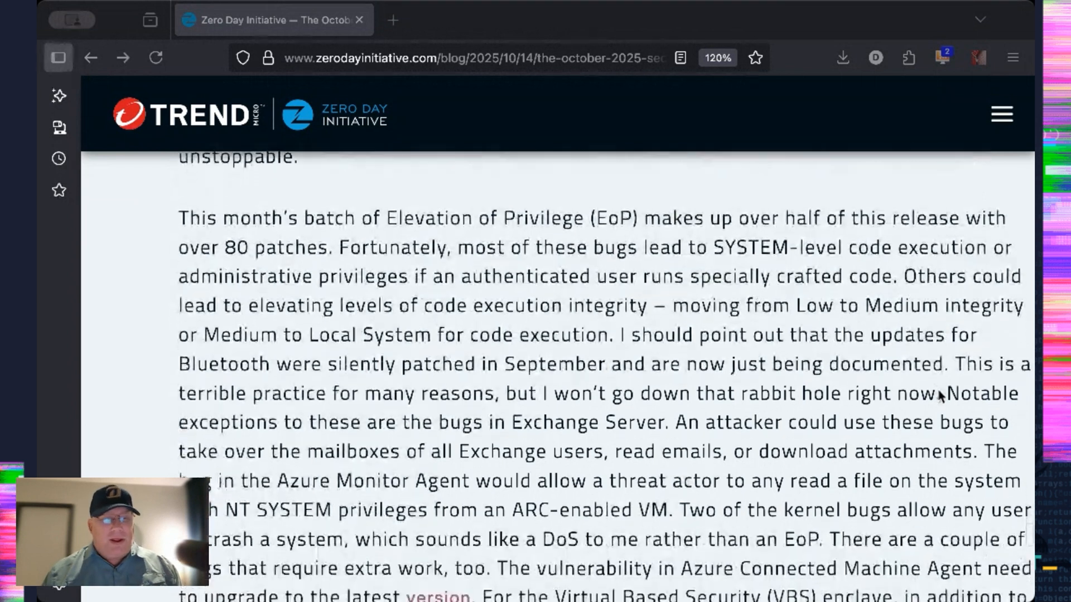
scroll("down", 3)
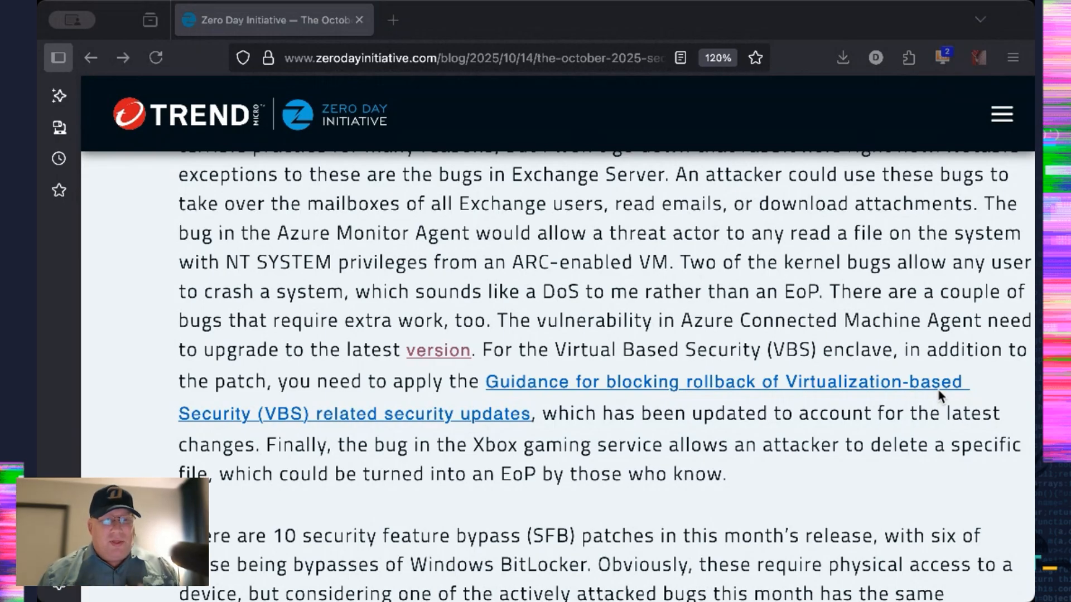
scroll("down", 3)
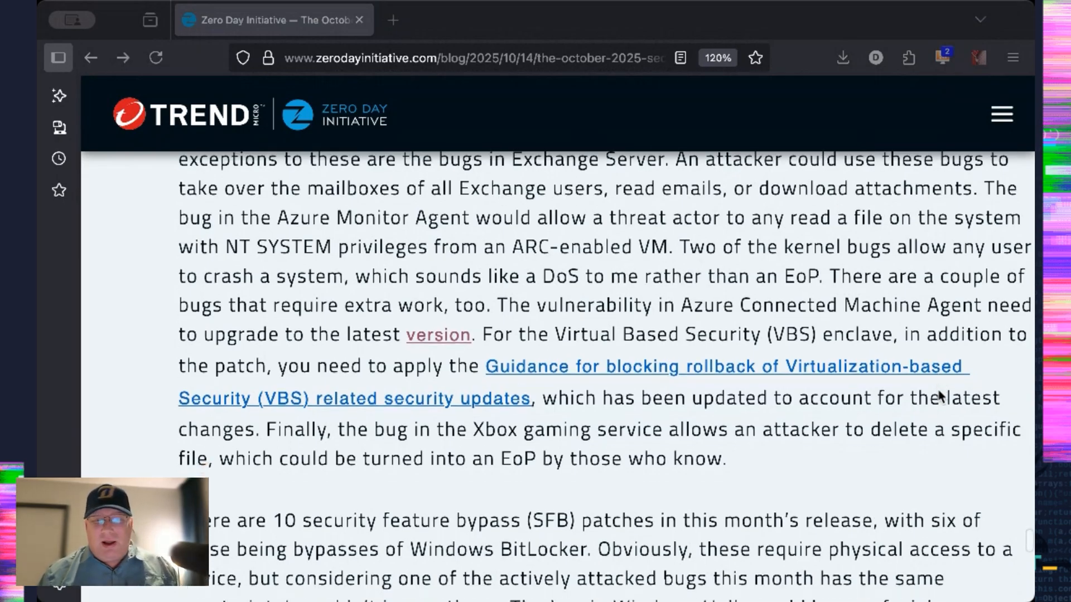
scroll("down", 3)
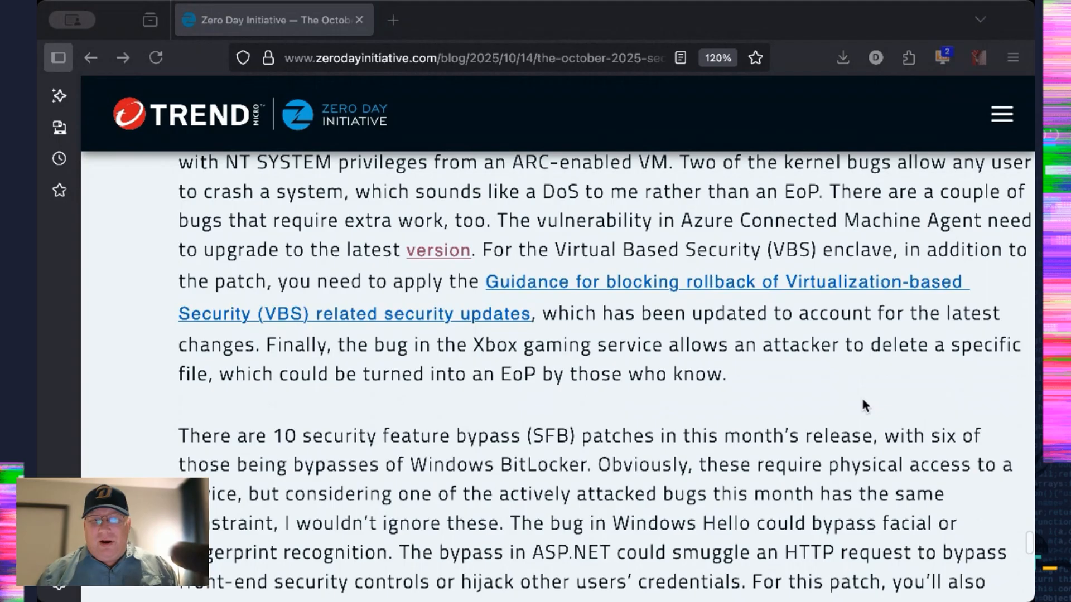
scroll("down", 3)
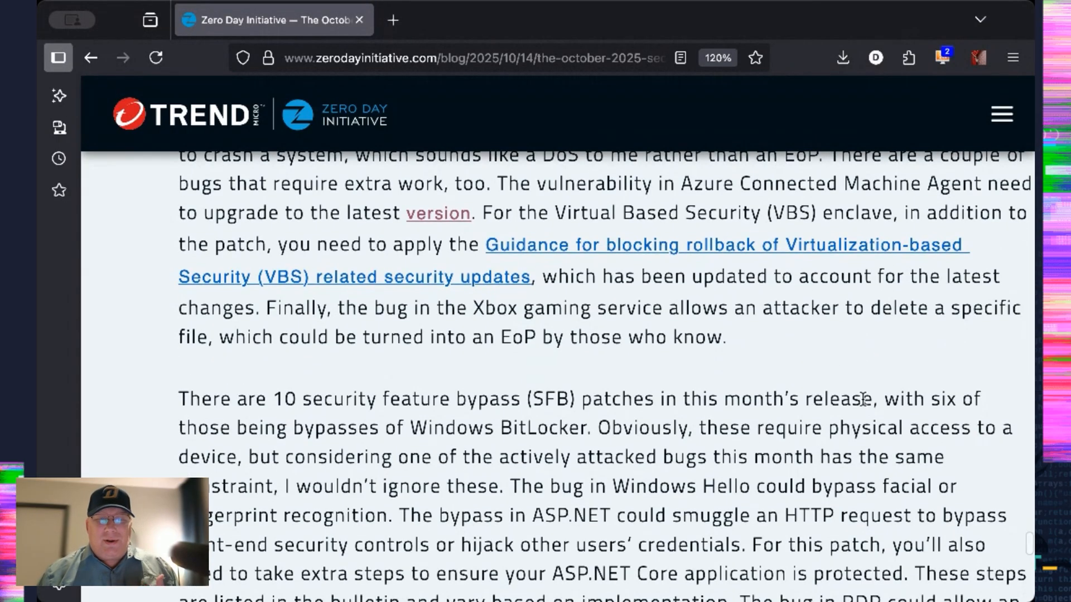
scroll("down", 3)
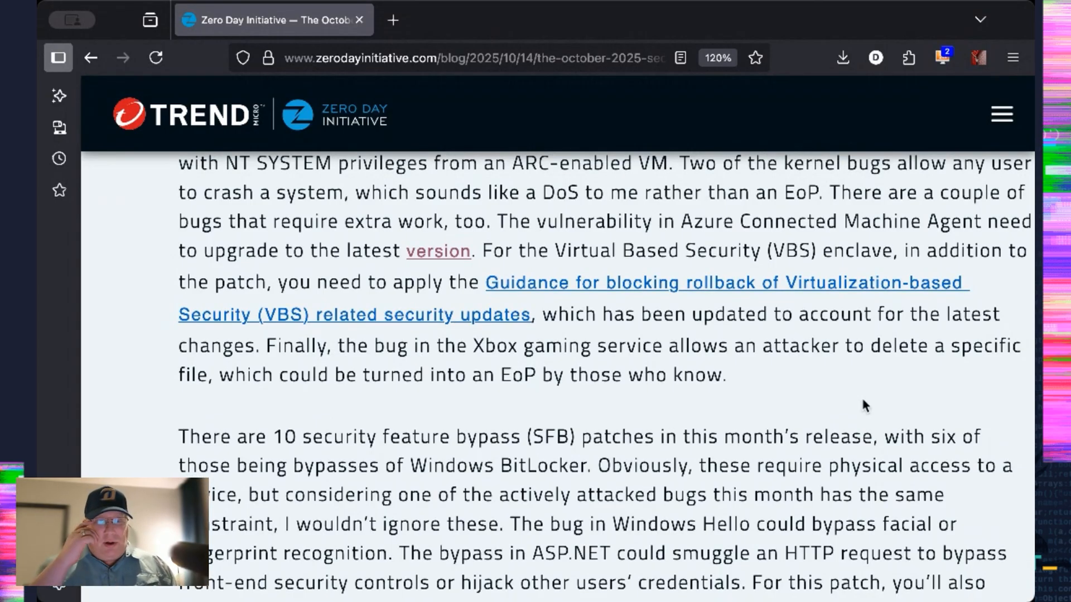
scroll("up", 3)
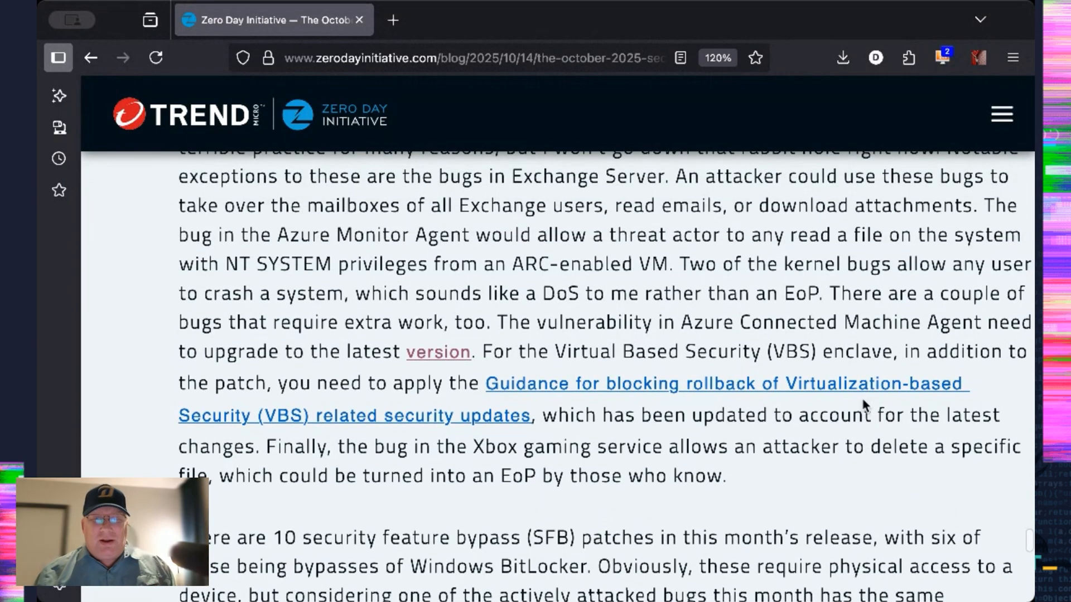
scroll("up", 3)
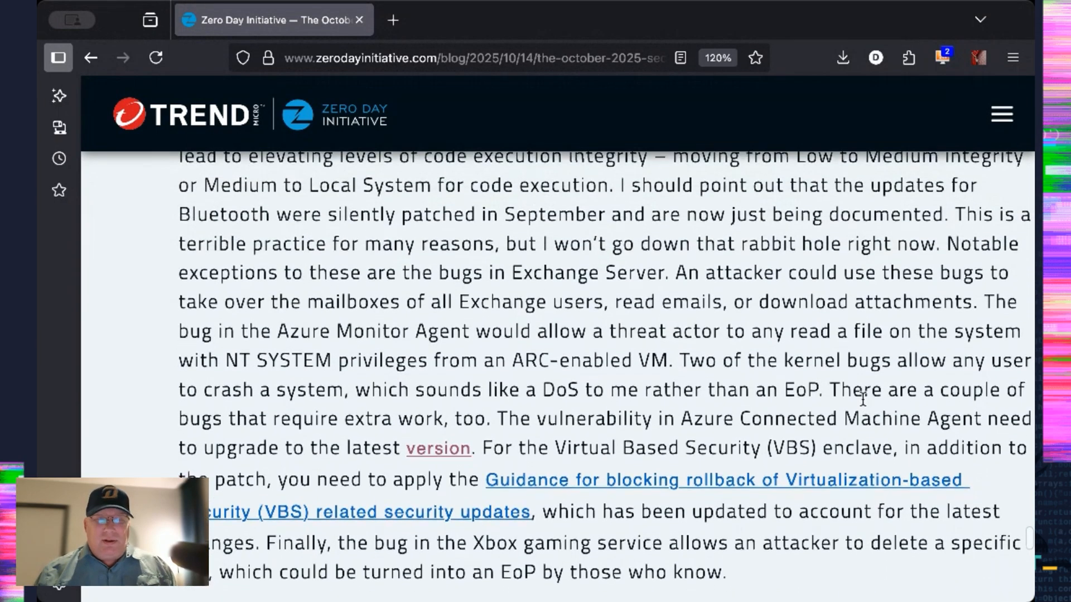
scroll("down", 3)
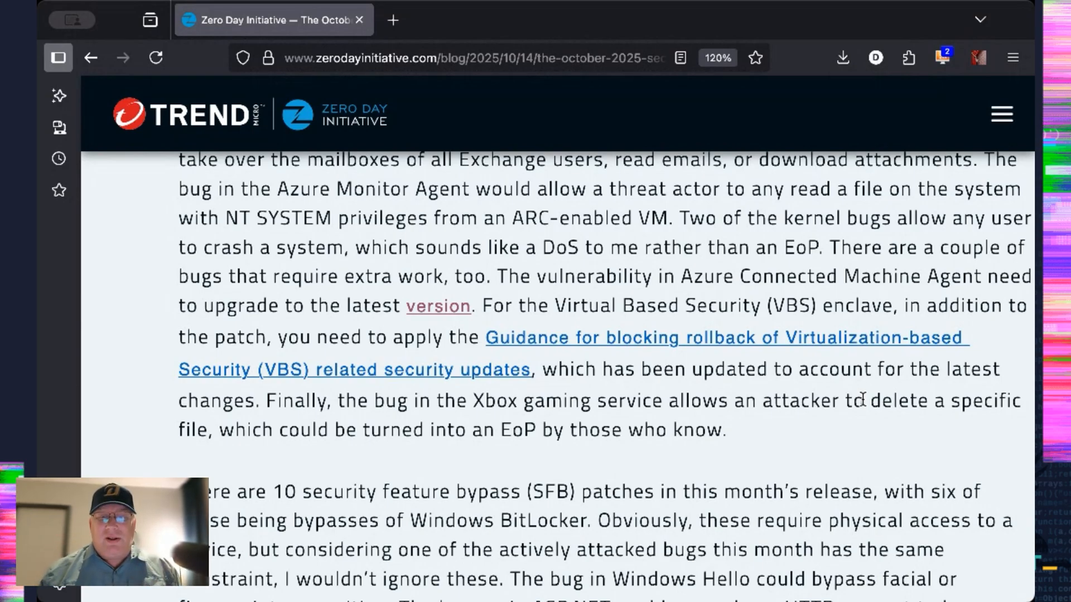
scroll("down", 3)
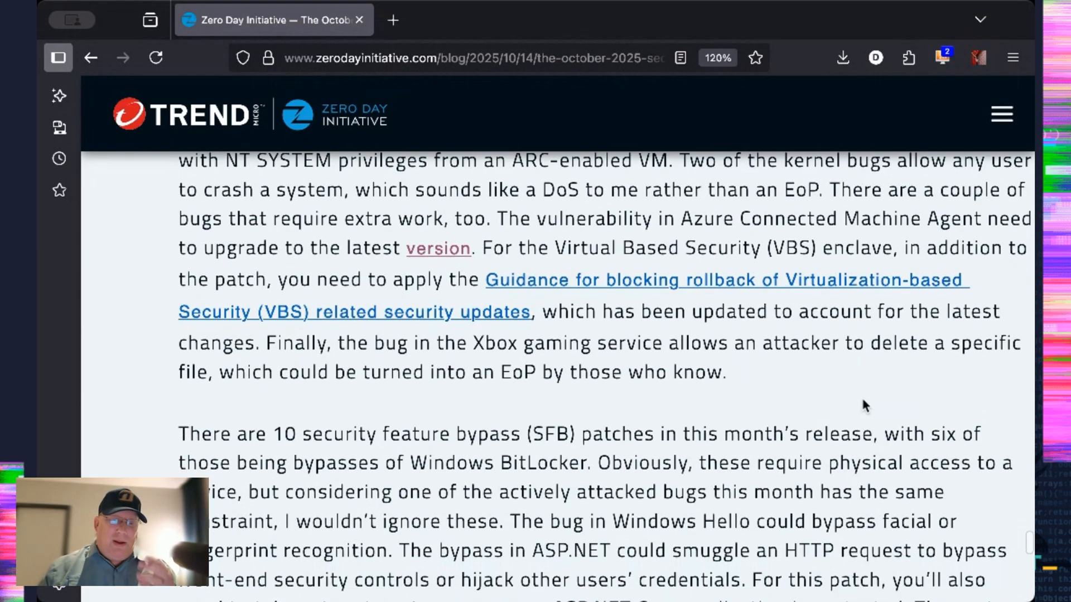
scroll("down", 3)
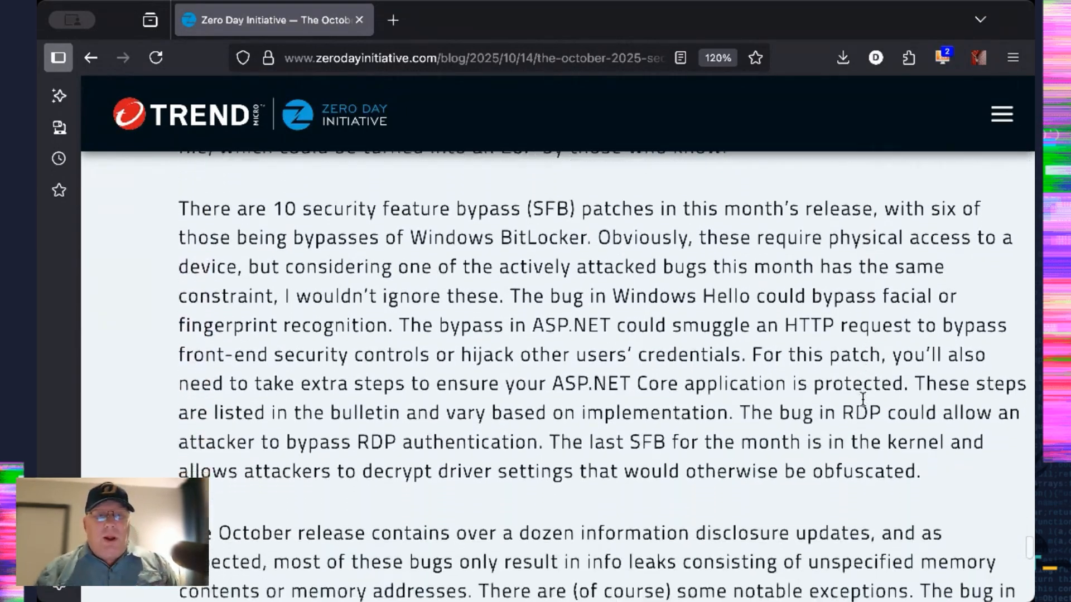
scroll("down", 3)
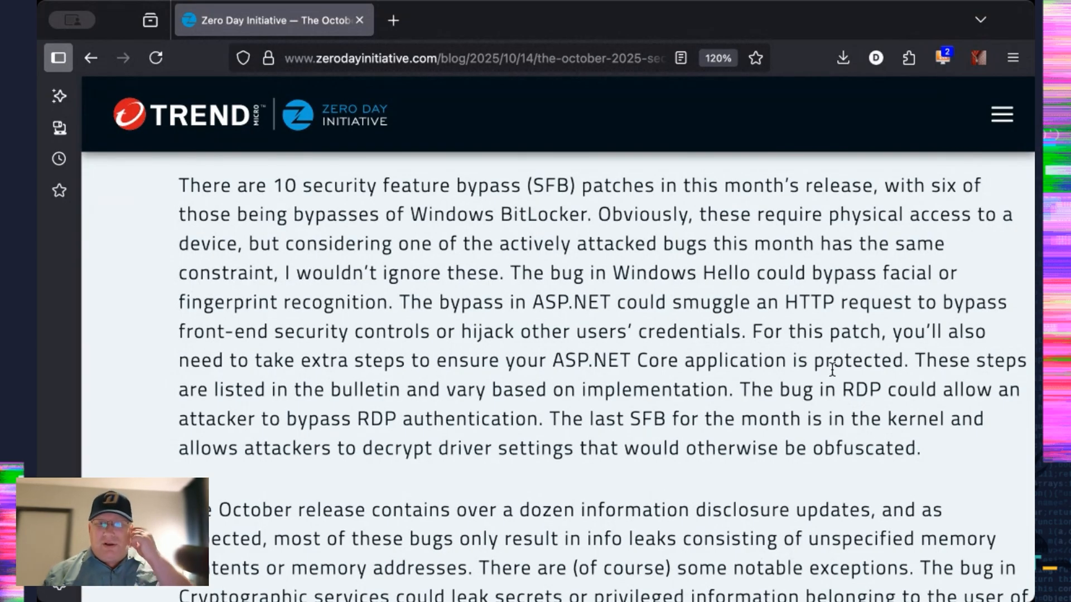
scroll("down", 3)
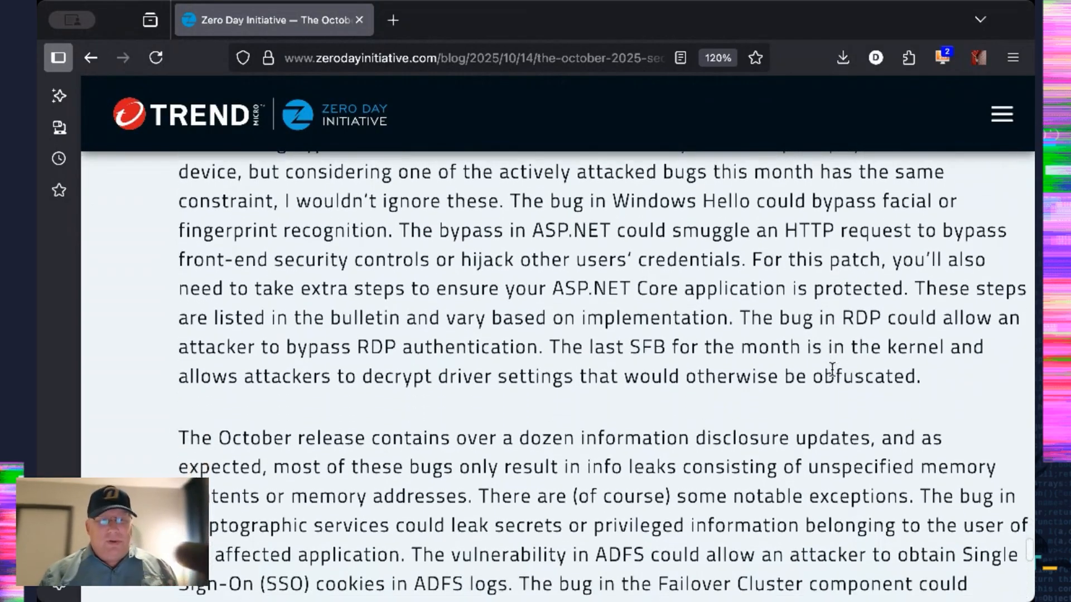
scroll("down", 3)
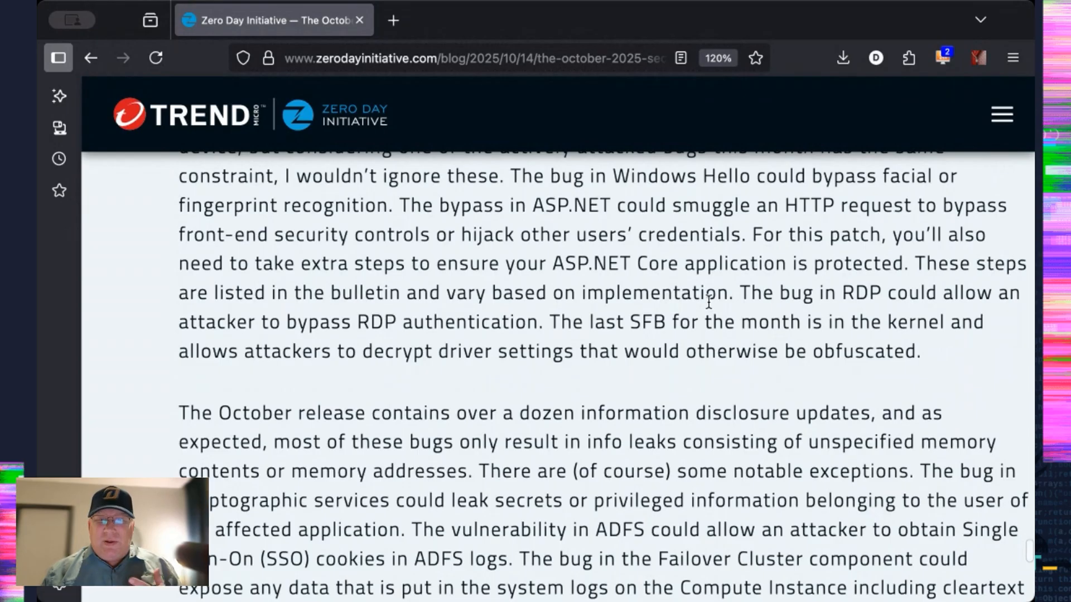
scroll("down", 3)
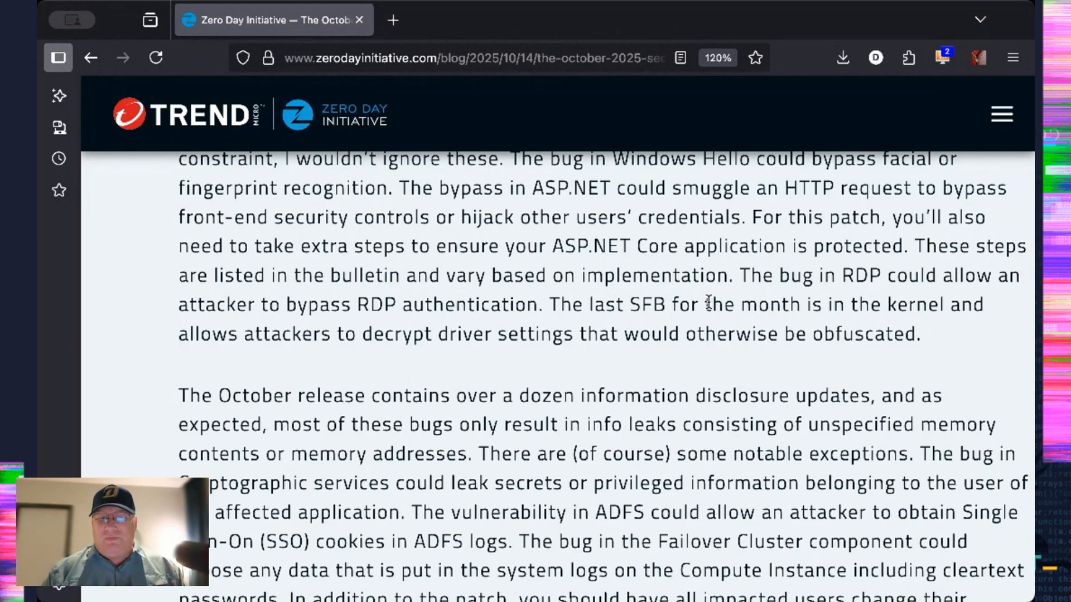
scroll("down", 3)
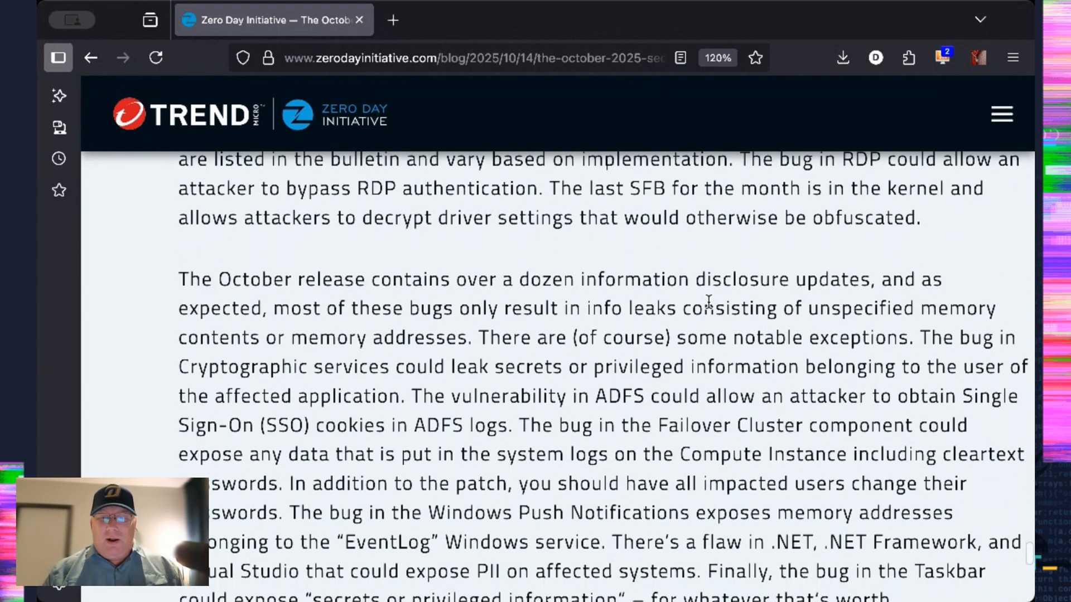
scroll("down", 3)
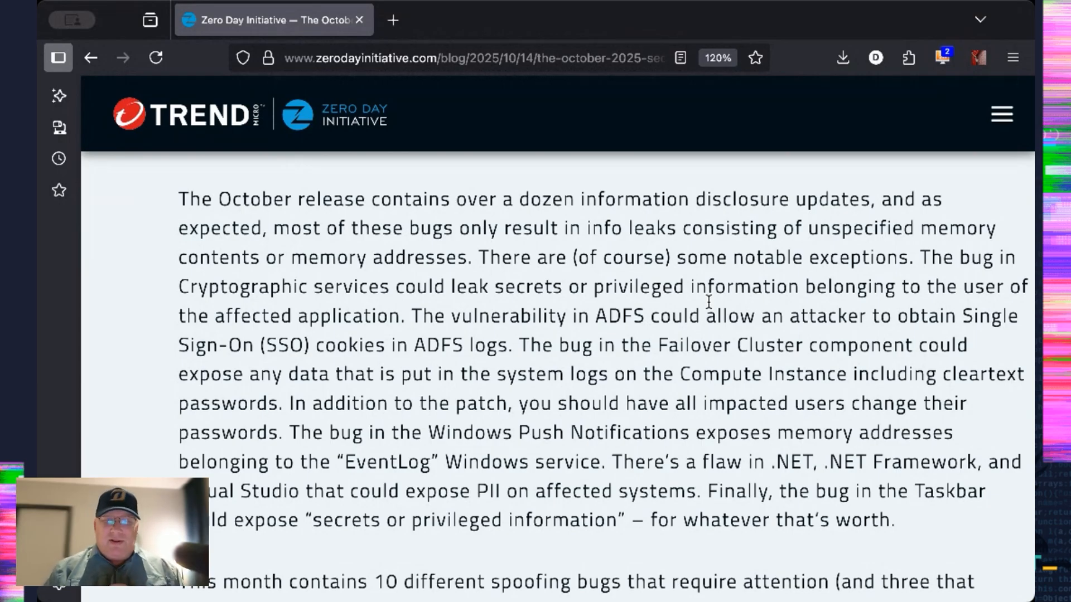
scroll("down", 3)
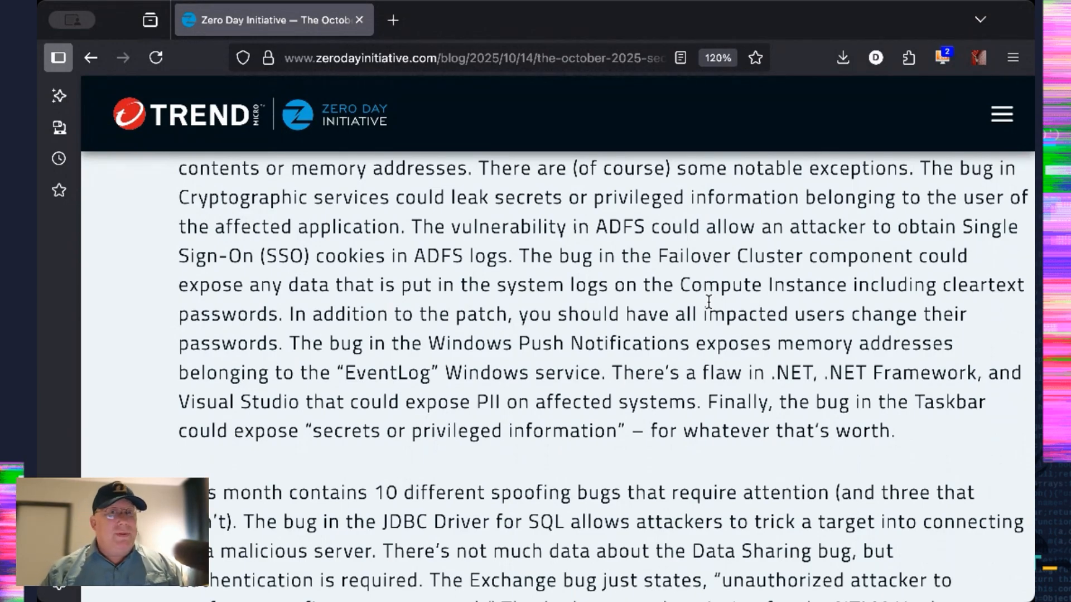
scroll("down", 3)
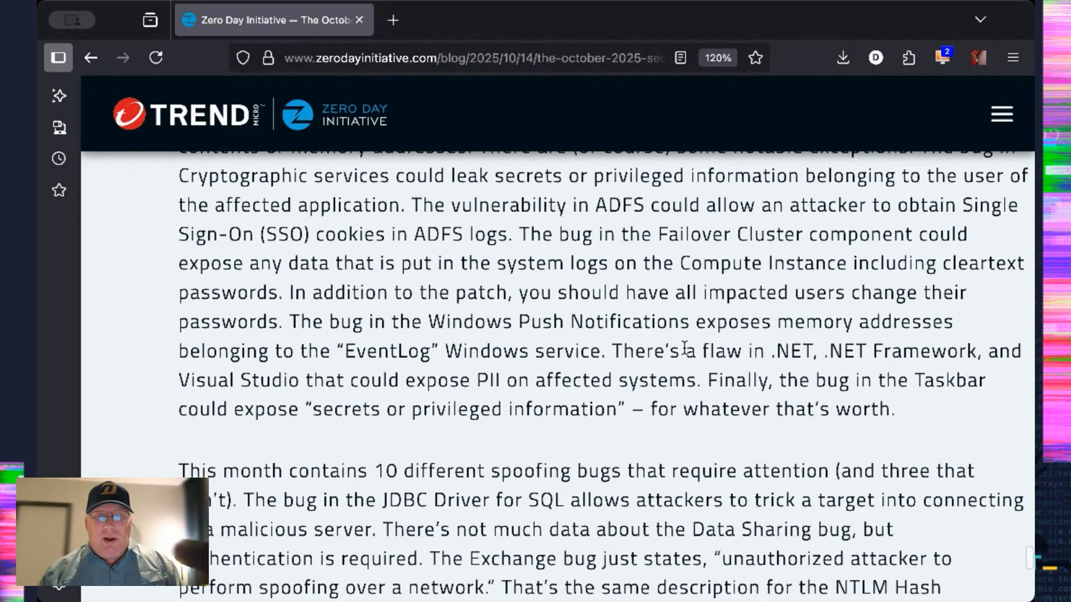
scroll("down", 3)
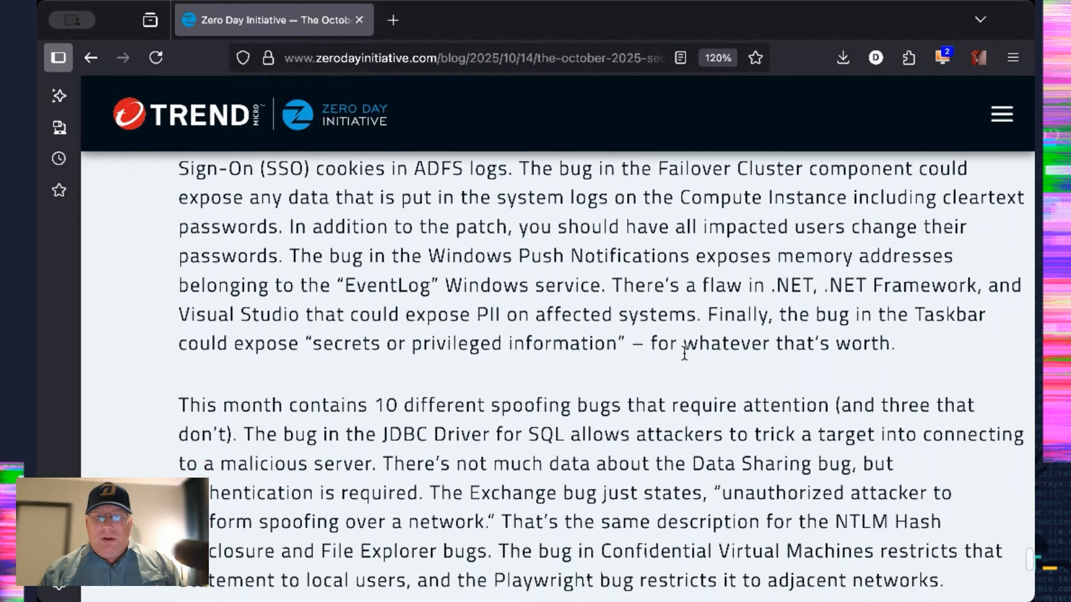
scroll("down", 3)
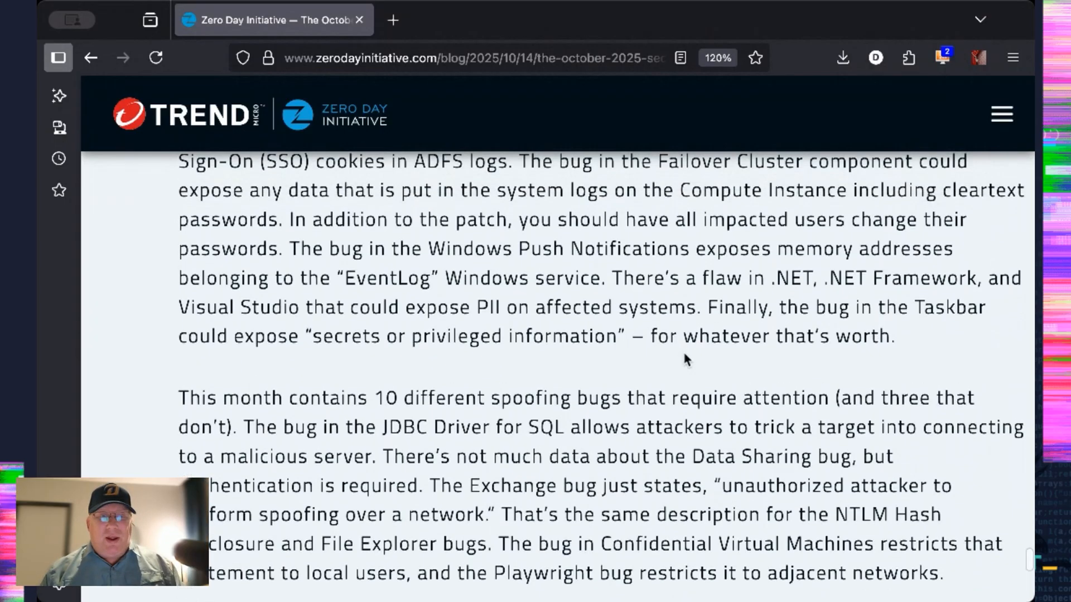
scroll("down", 3)
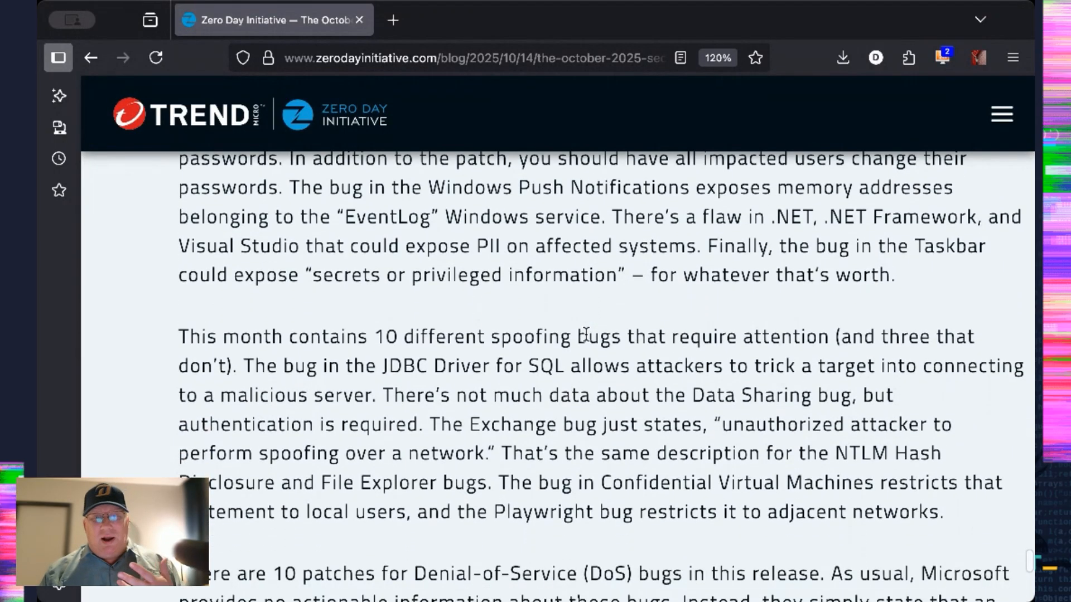
scroll("down", 3)
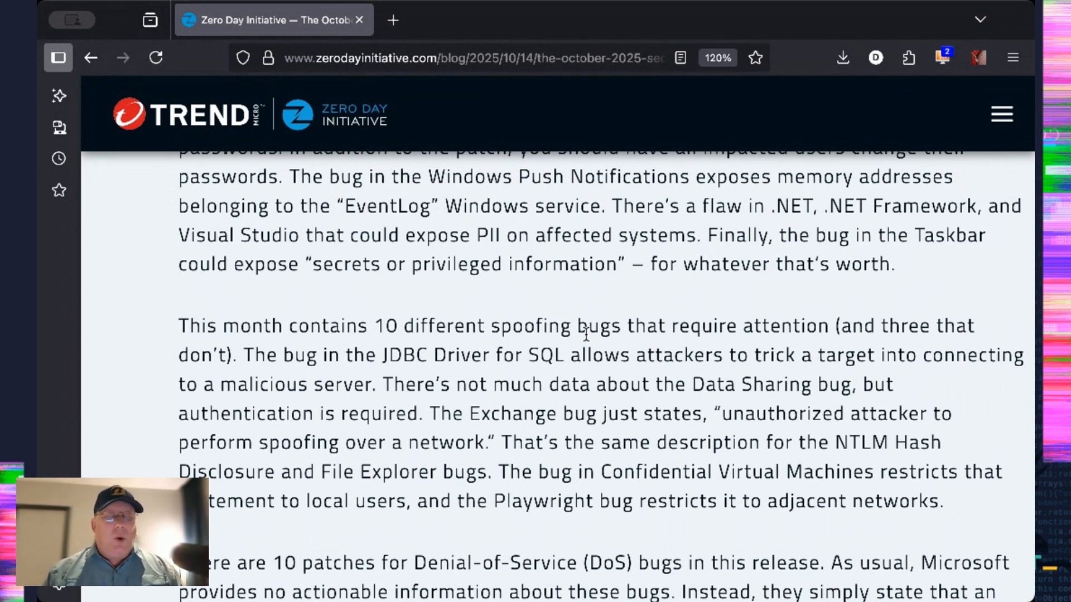
scroll("down", 3)
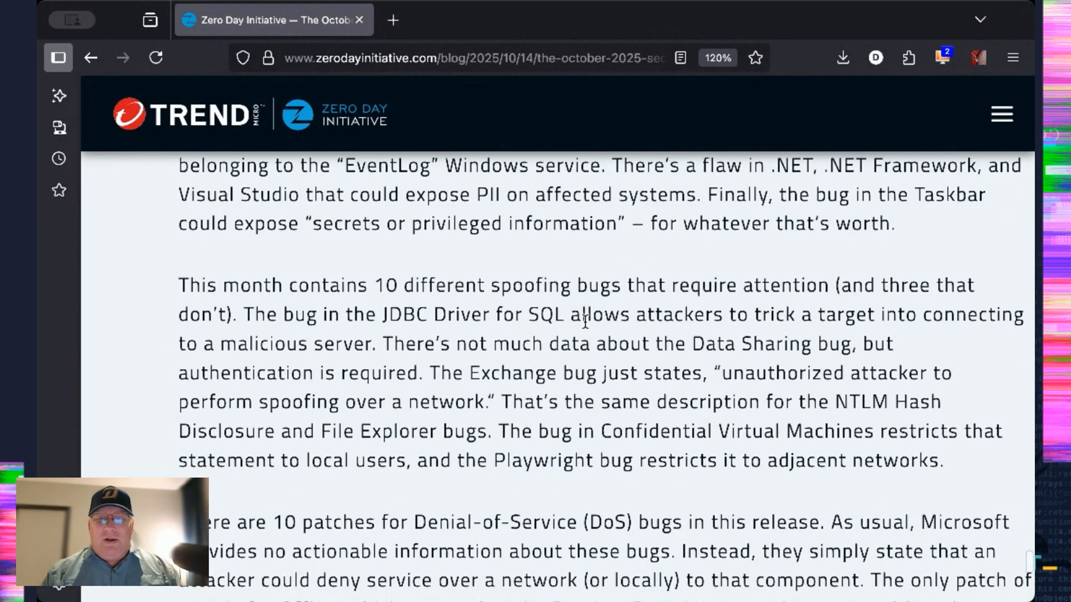
scroll("down", 3)
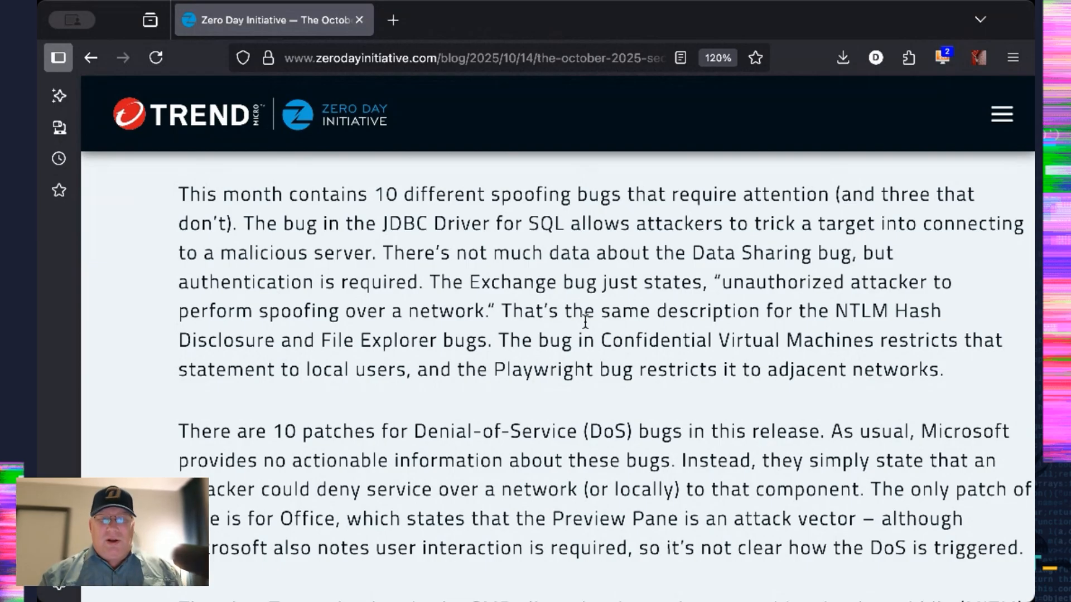
scroll("down", 3)
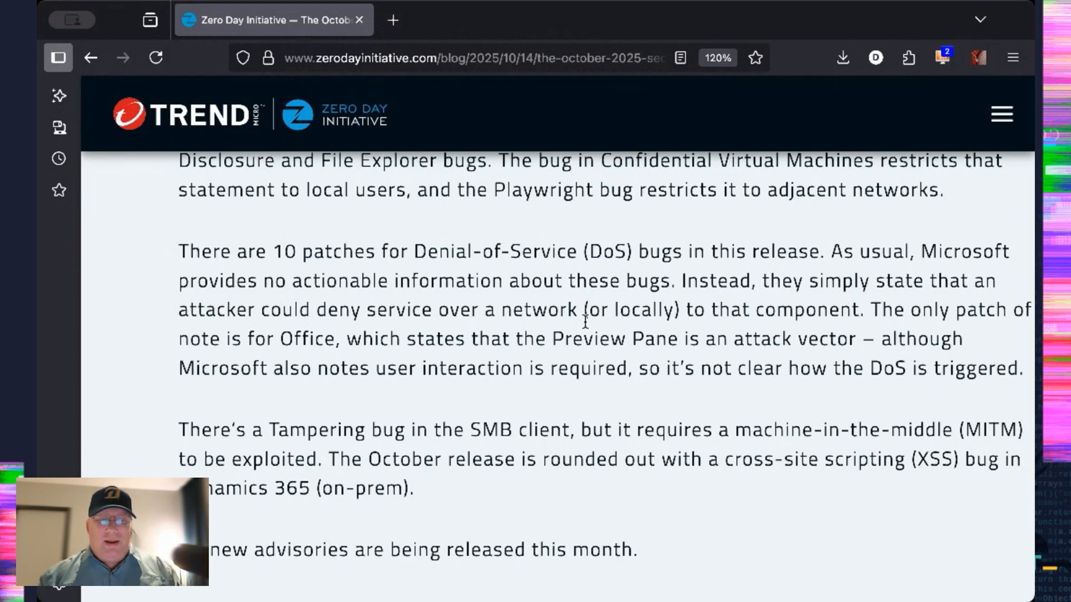
scroll("down", 3)
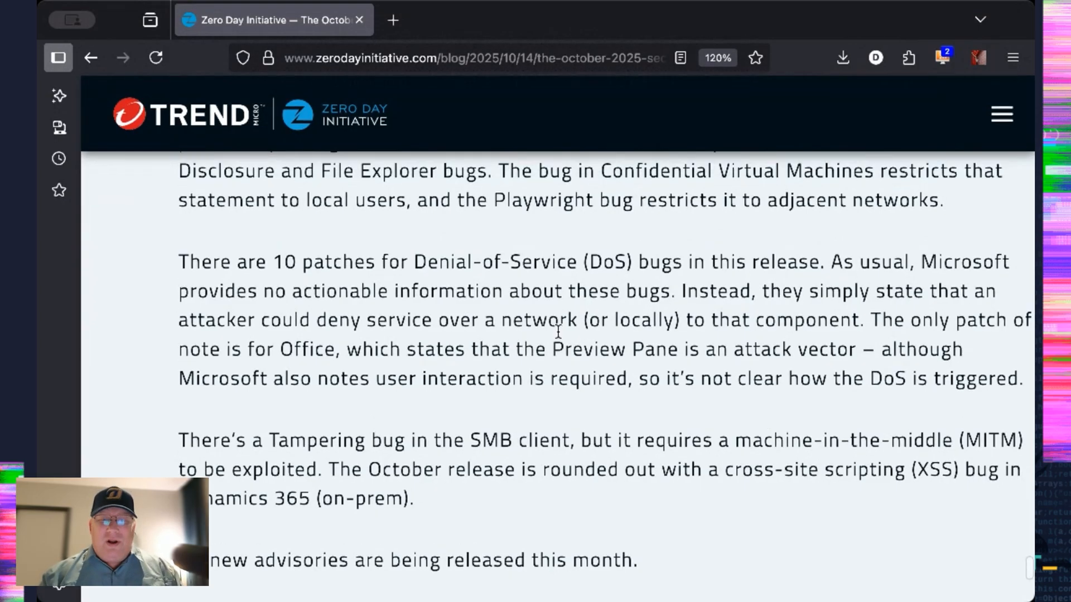